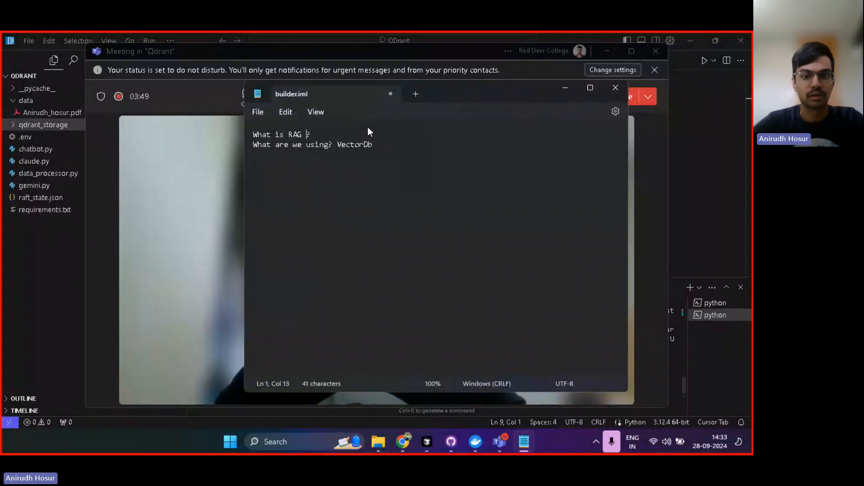
# - Finish the note 'What is RAG LLMs?', peek at the data-folder PDF, and return to chatbot.py
pyautogui.write('LLMs')
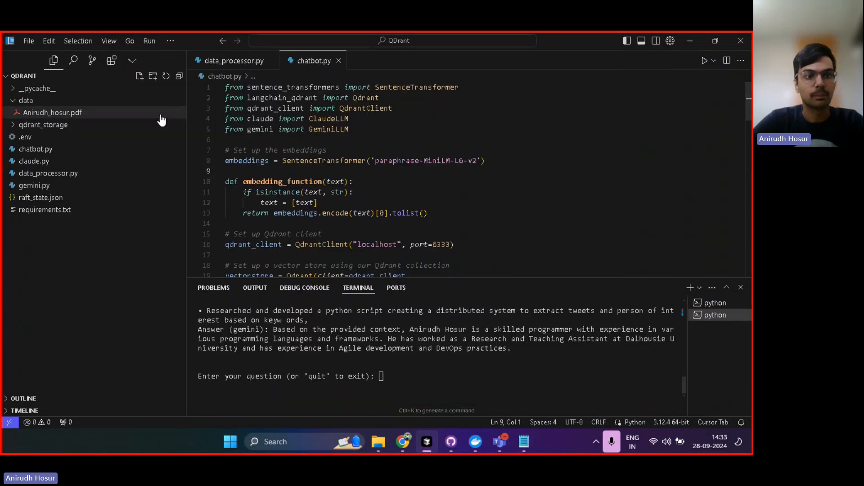
pyautogui.doubleClick(52, 113)
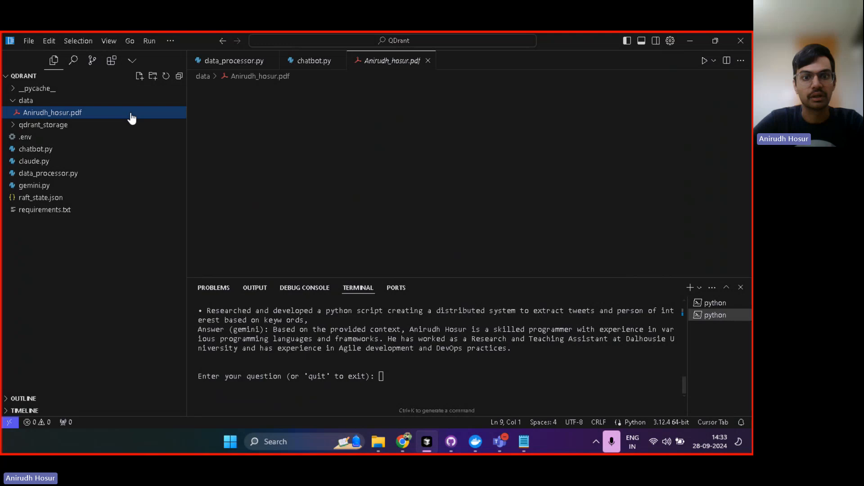
pyautogui.click(54, 113)
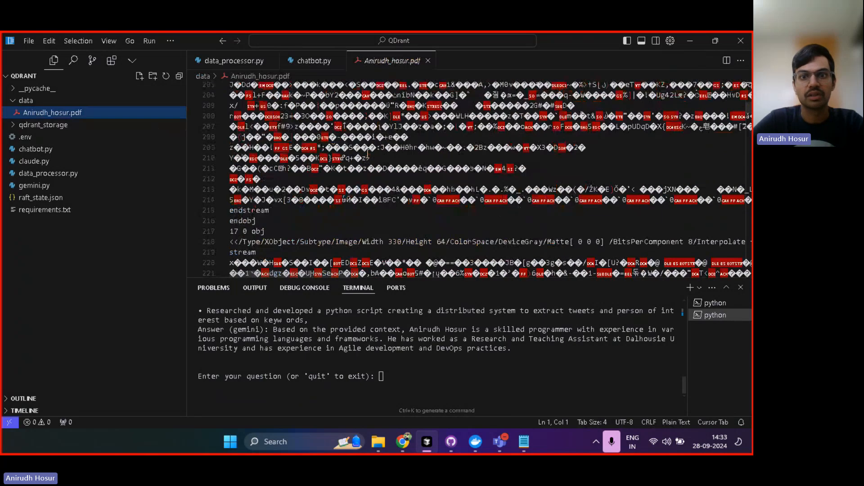
pyautogui.click(313, 60)
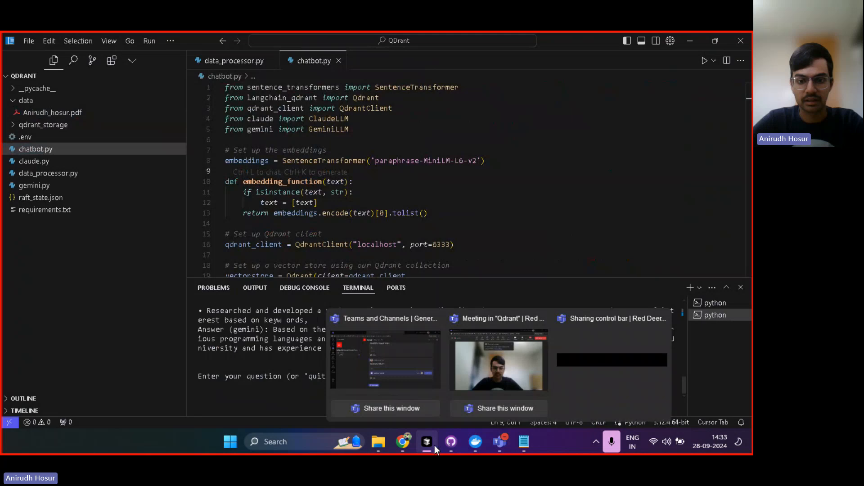
# - Bring up the browser's draw.io tab with the RAG pipeline flow diagram
pyautogui.click(403, 441)
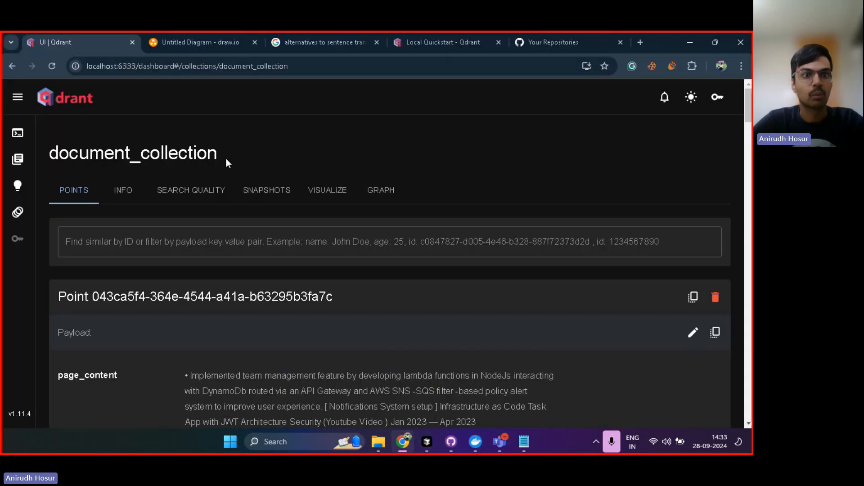
pyautogui.click(195, 42)
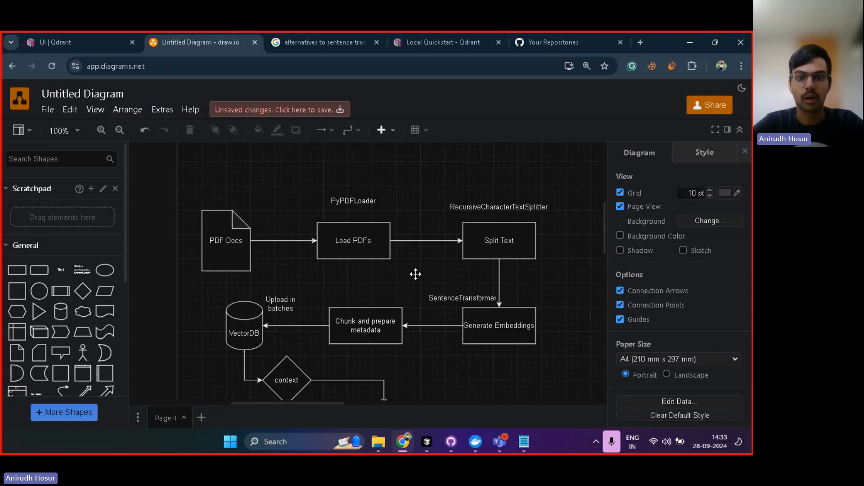
pyautogui.scroll(-3)
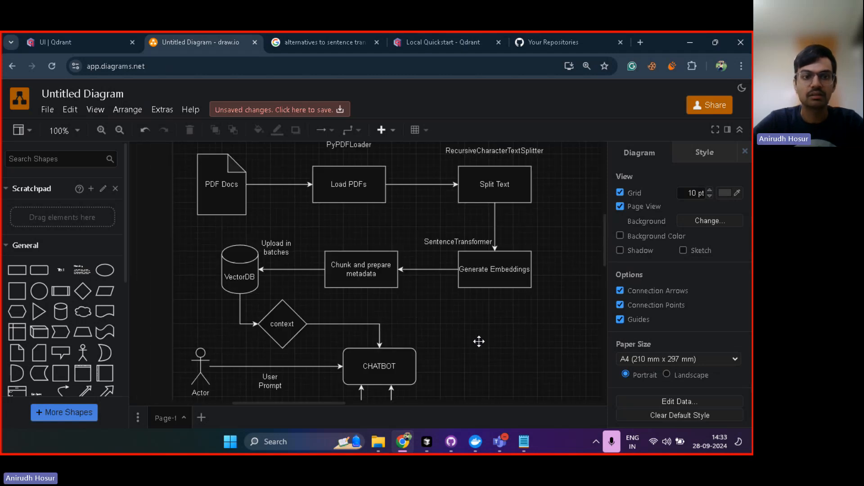
pyautogui.scroll(-3)
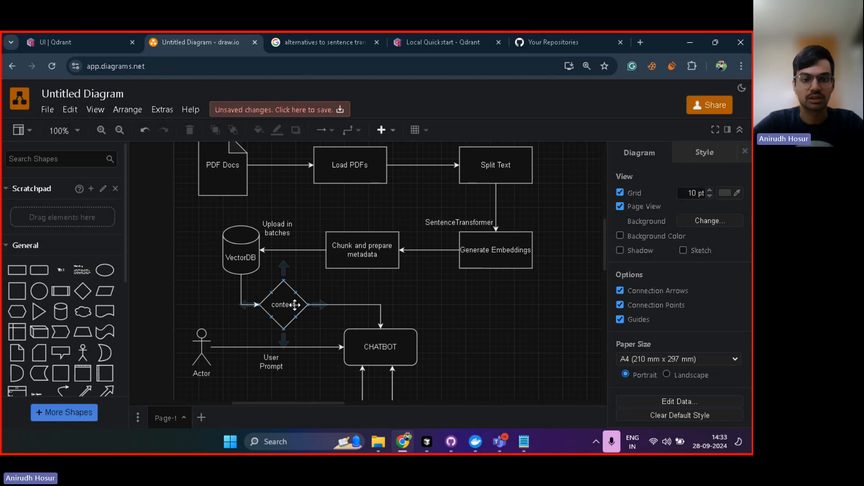
pyautogui.click(380, 347)
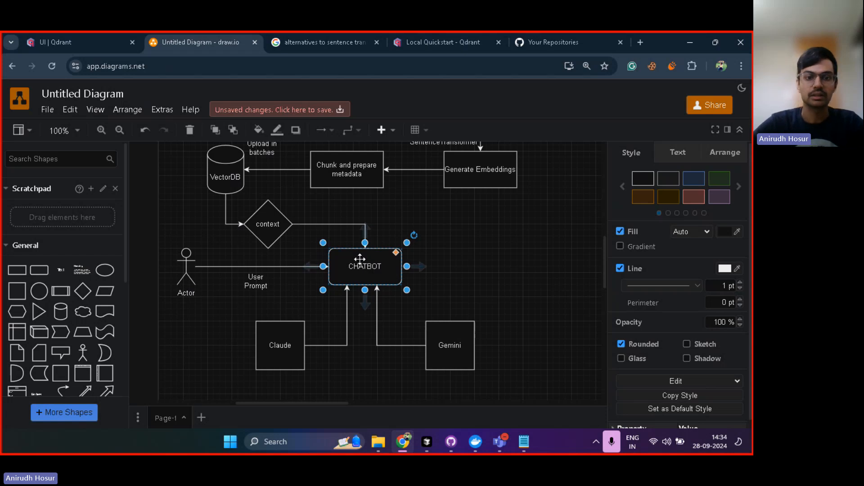
pyautogui.moveTo(267, 223)
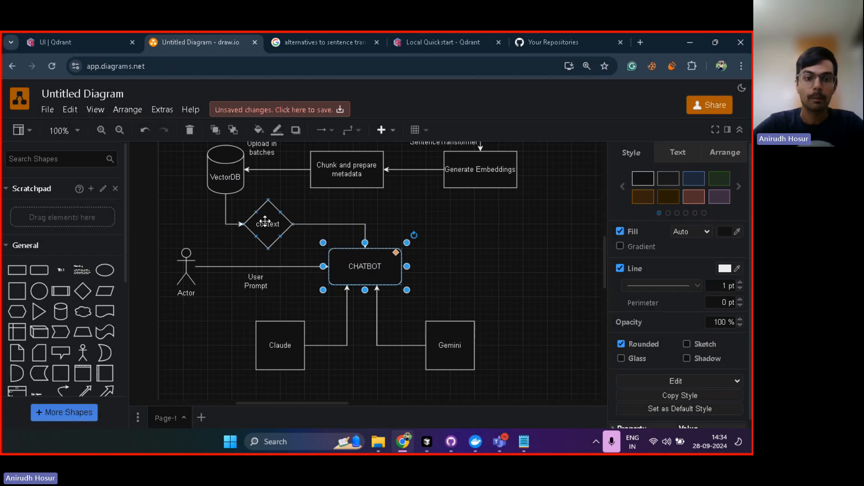
pyautogui.click(268, 225)
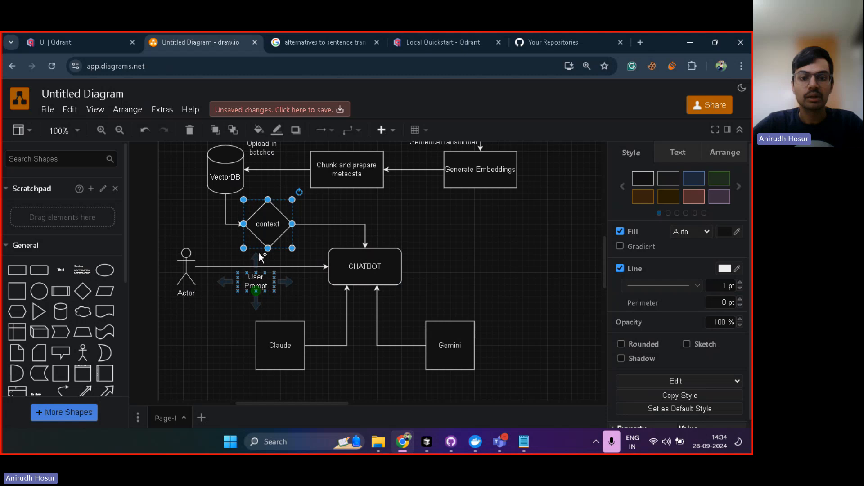
pyautogui.click(435, 273)
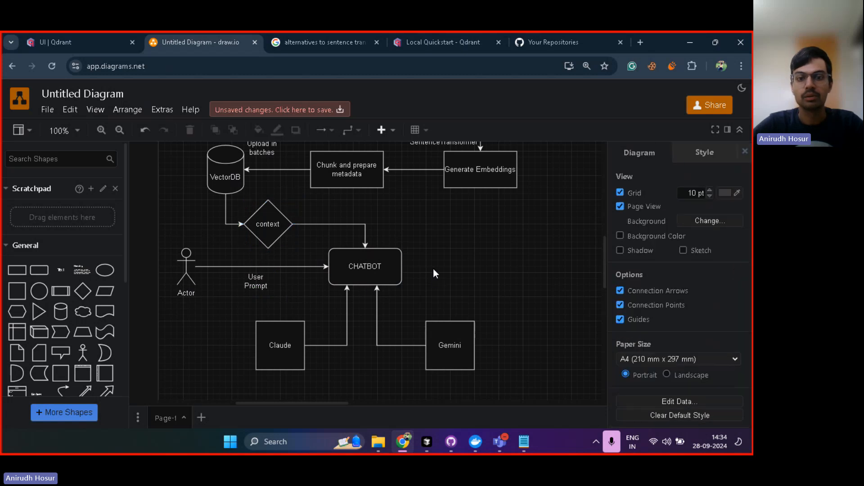
pyautogui.click(364, 266)
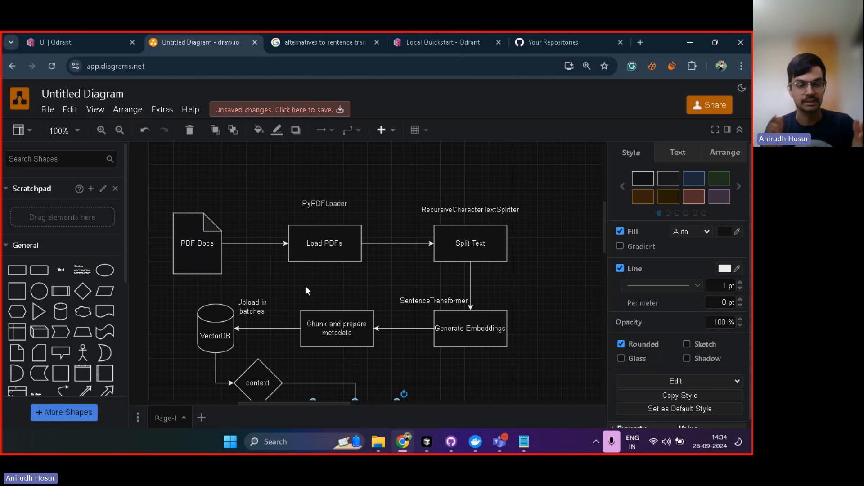
pyautogui.moveTo(245, 263)
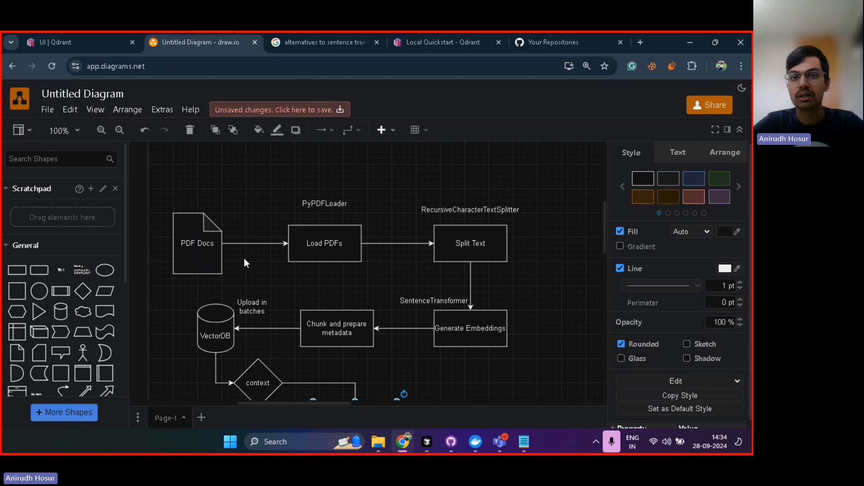
# - Highlight the Load PDFs, Split Text and Generate Embeddings steps, then bring Notepad to the front
pyautogui.click(197, 243)
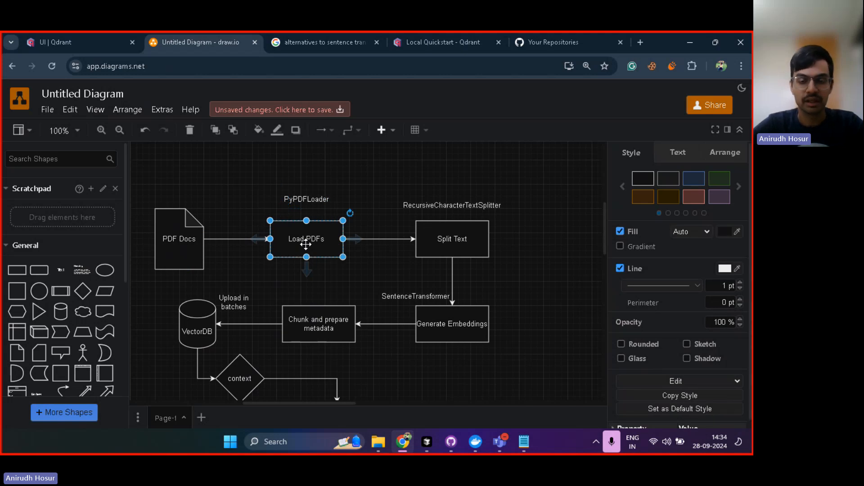
pyautogui.moveTo(385, 269)
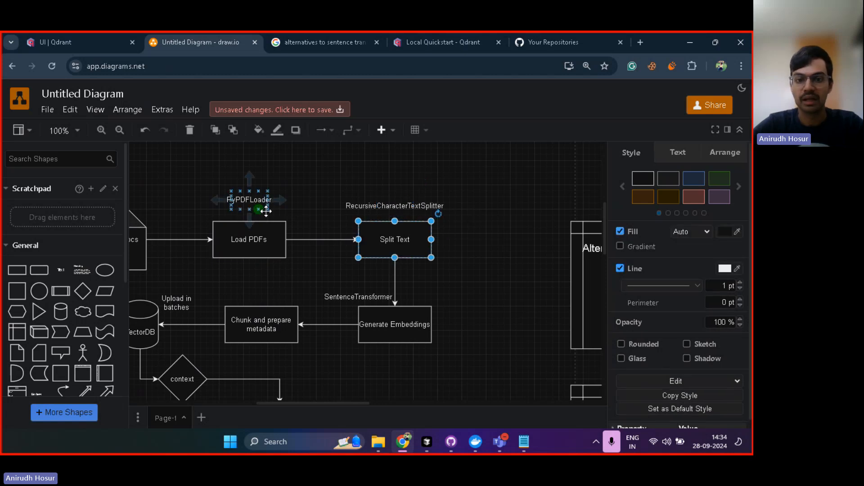
pyautogui.click(501, 218)
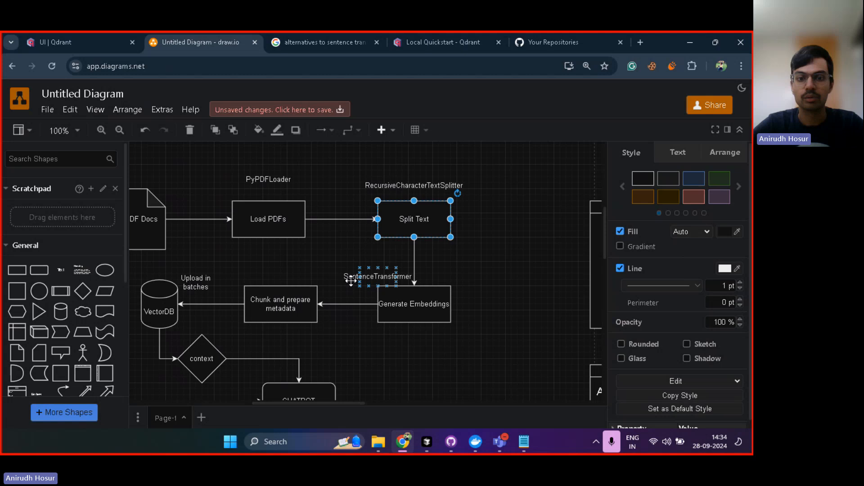
pyautogui.click(413, 304)
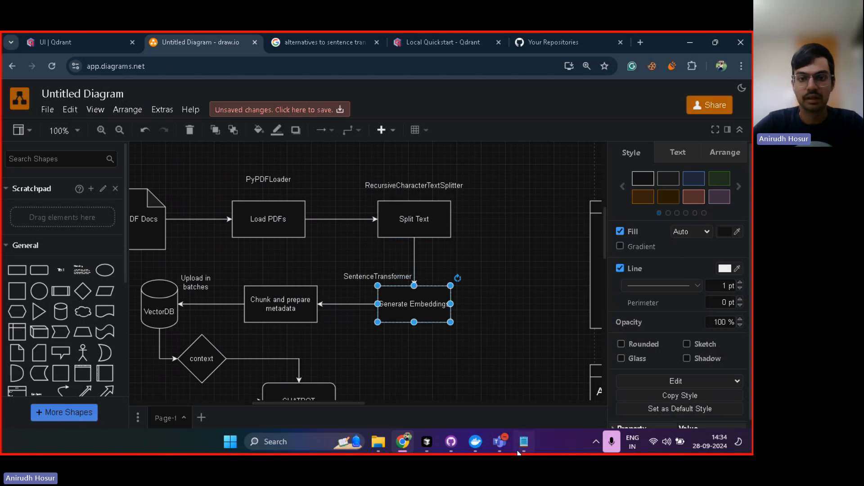
pyautogui.click(522, 441)
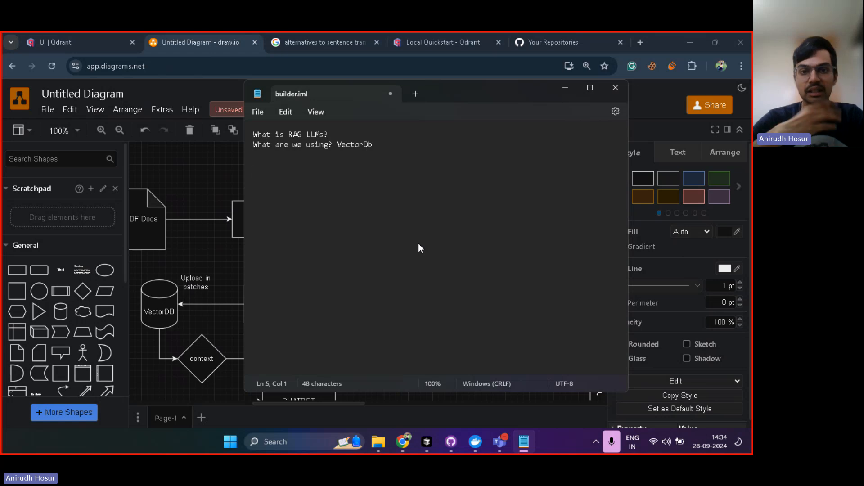
# - Write 'This is a dog.' in the notes and start its word-split line 'This | is | a | dog'
pyautogui.write('This is')
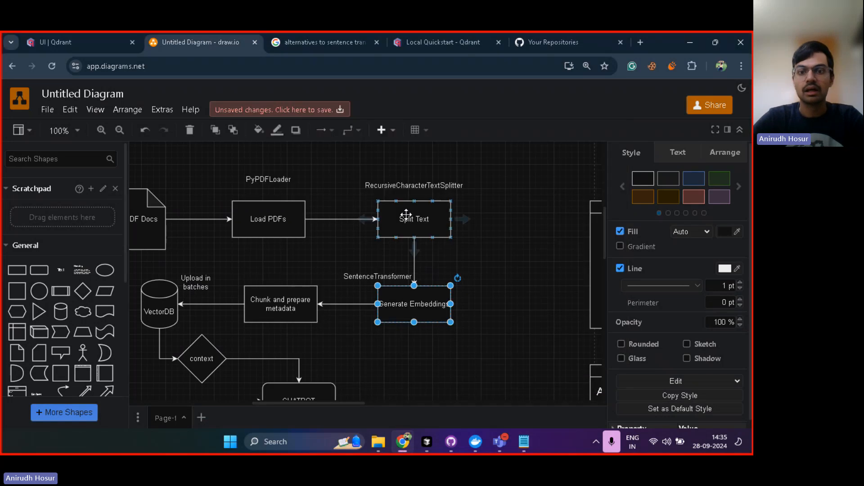
pyautogui.click(413, 219)
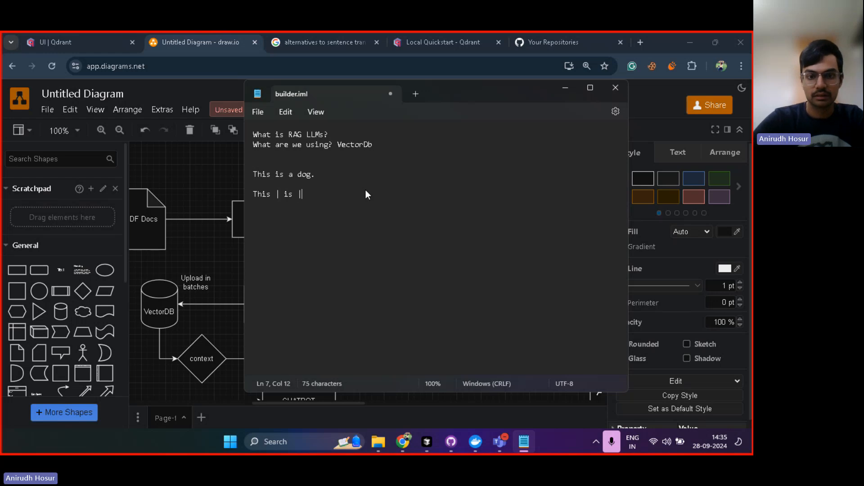
pyautogui.write('a d')
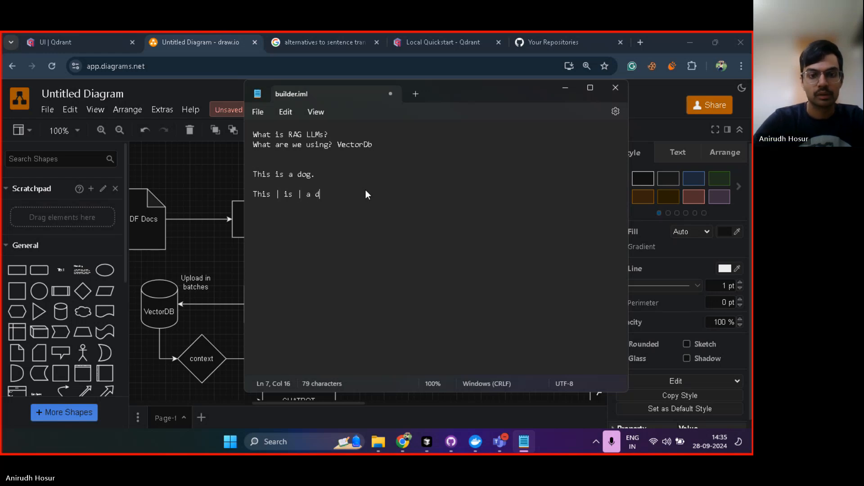
pyautogui.write('og')
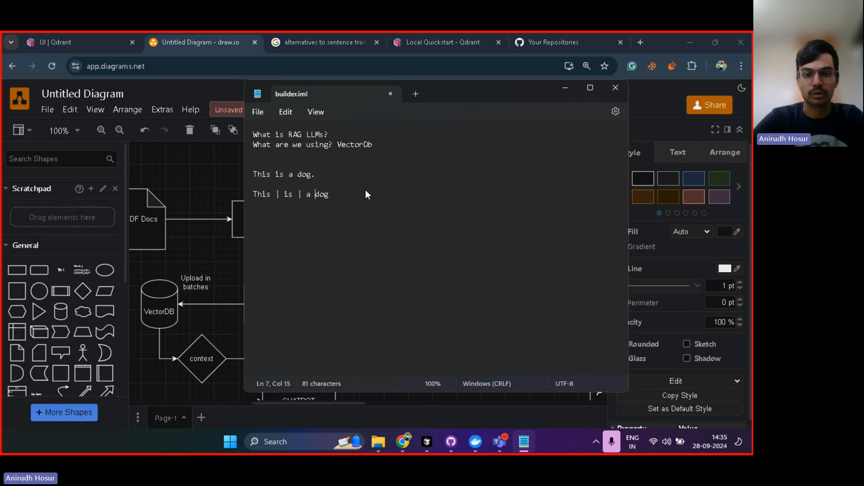
pyautogui.write('|')
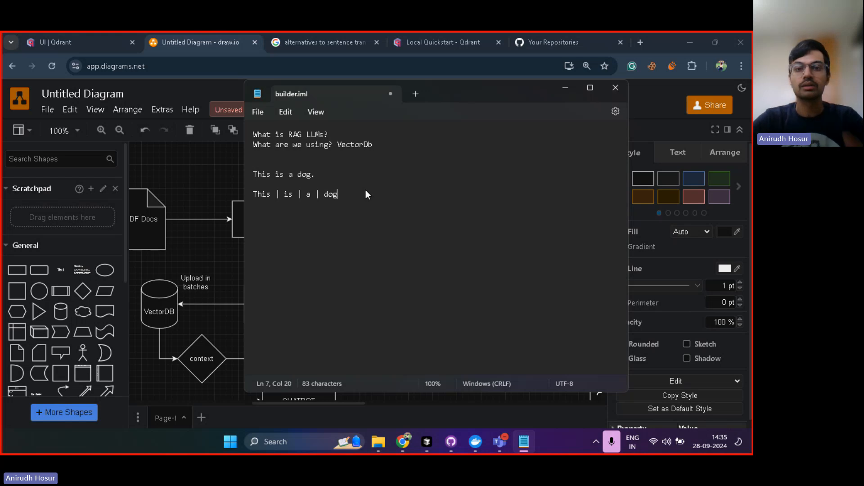
pyautogui.click(615, 88)
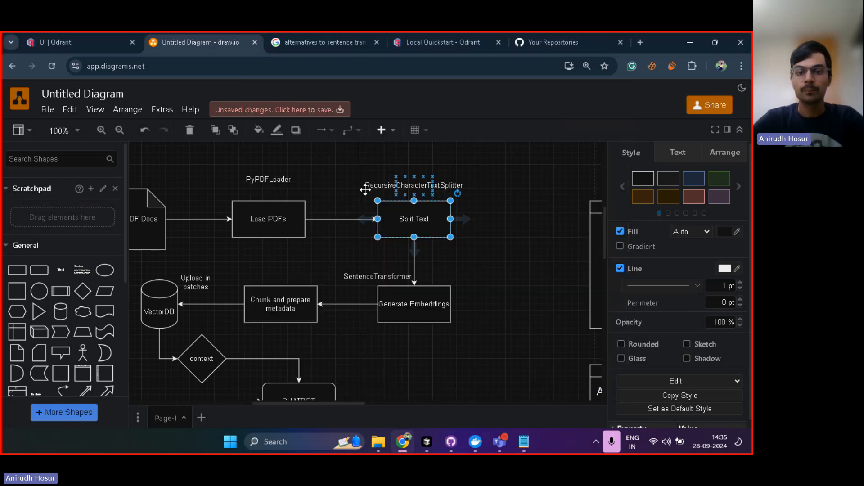
pyautogui.click(413, 303)
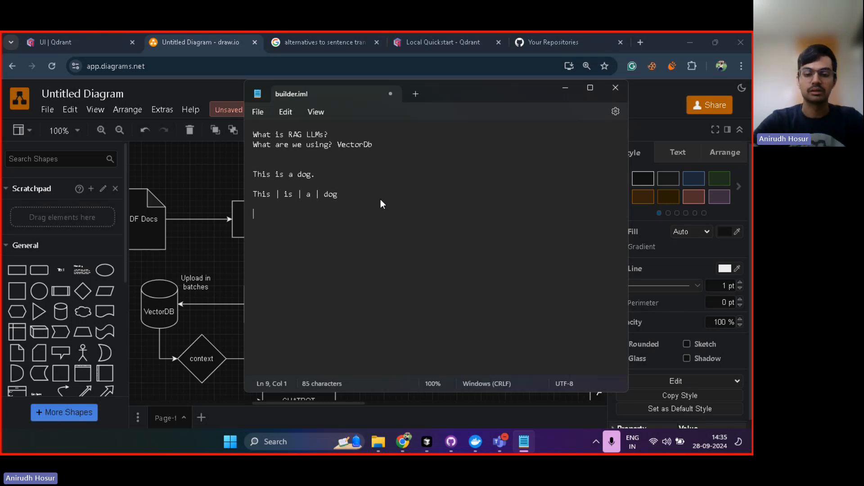
# - Add the binary code row 01110 | 00101 | 110001 | 01010 under the split words
pyautogui.write('0122')
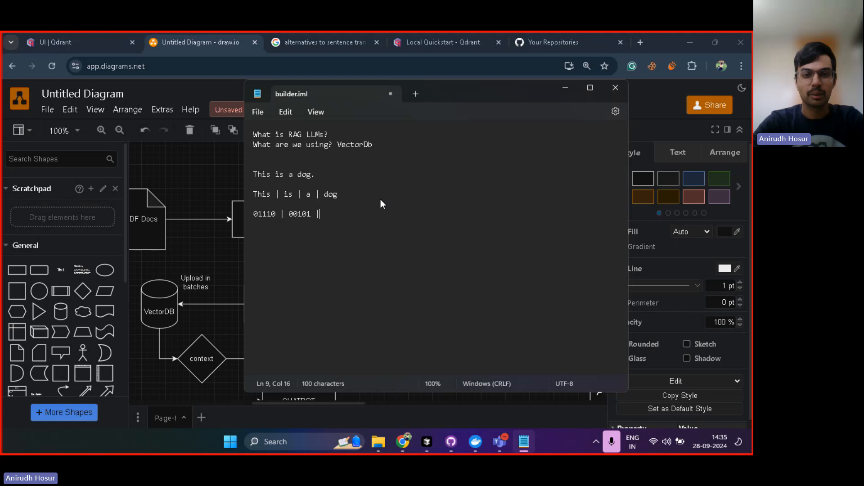
pyautogui.write('110001')
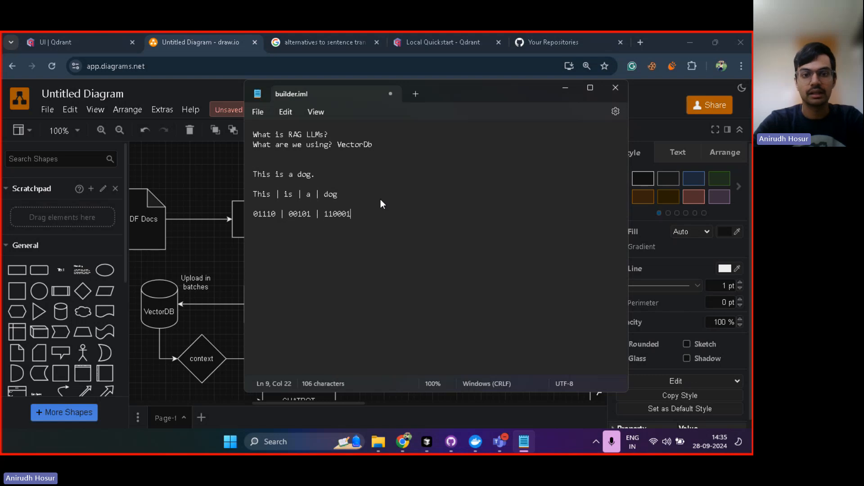
pyautogui.write('| 01')
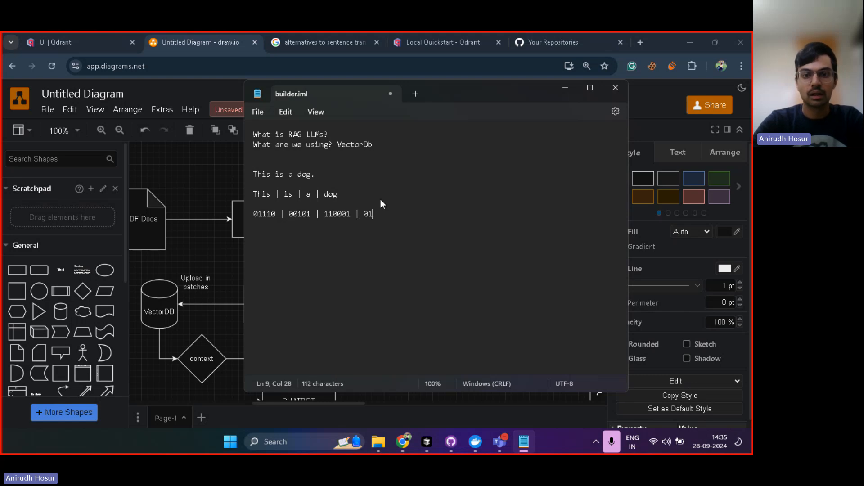
pyautogui.write('010')
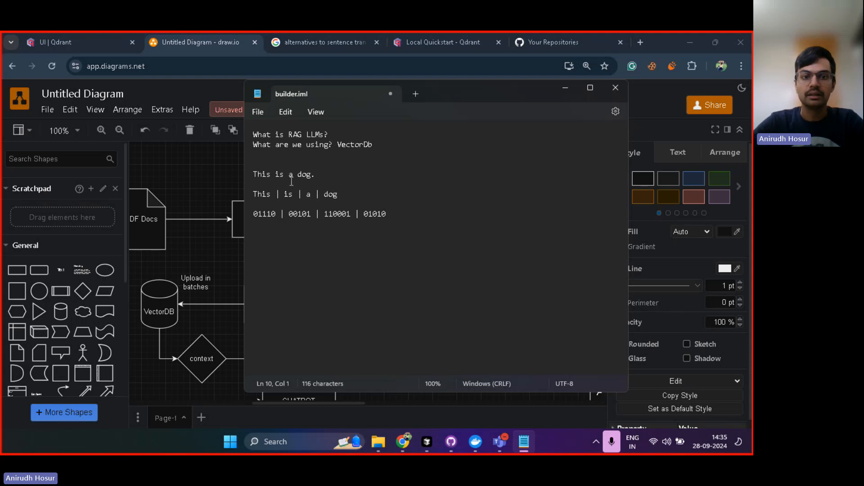
# - Highlight 'This' and its code 110001, then start a second example below a dashed line
pyautogui.doubleClick(261, 194)
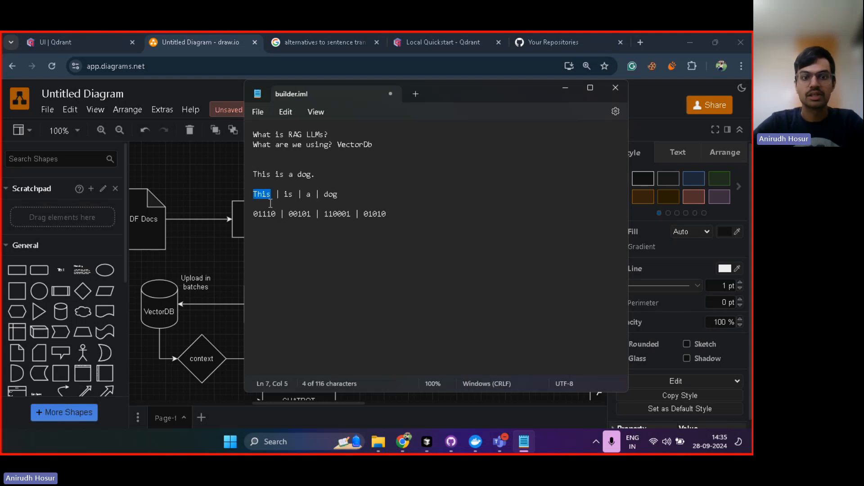
pyautogui.doubleClick(264, 214)
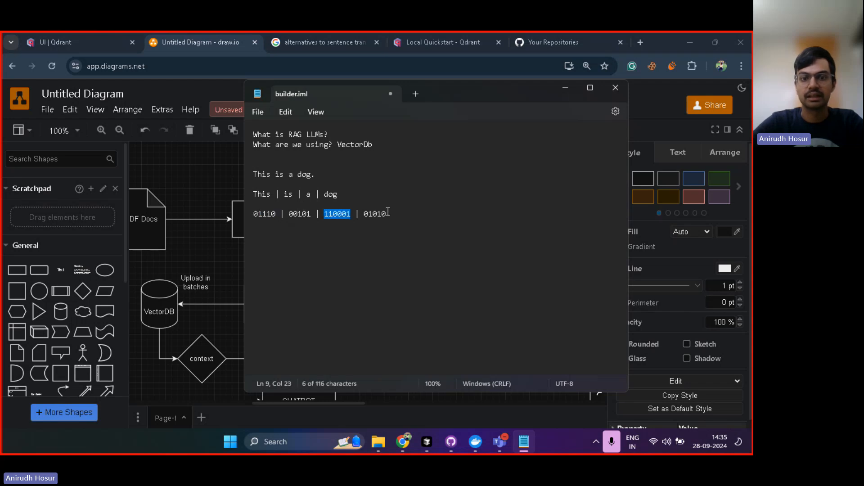
pyautogui.click(336, 194)
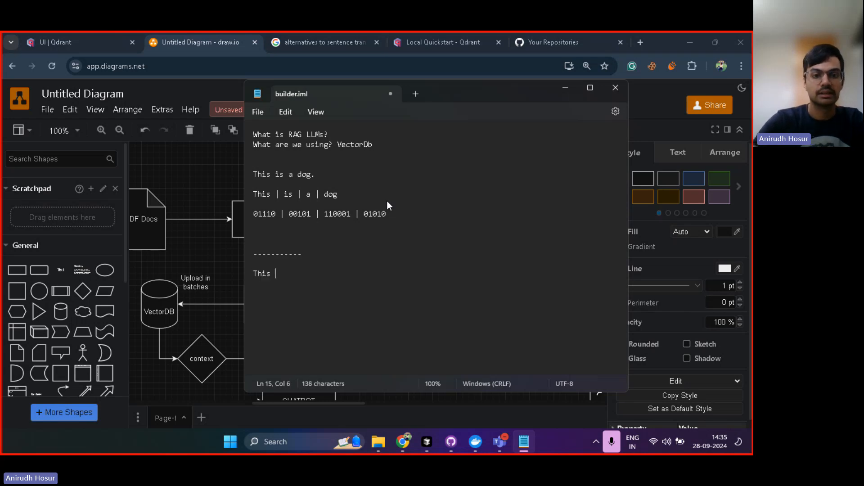
# - Complete 'This is a cat' and add its code row 01110 | 00101 | 110001 | 01010
pyautogui.write('is a cat')
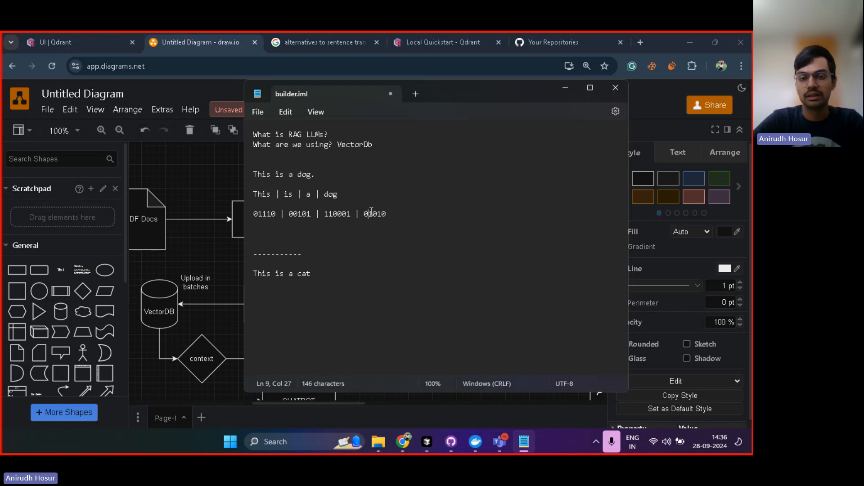
pyautogui.moveTo(254, 214); pyautogui.dragTo(386, 214)
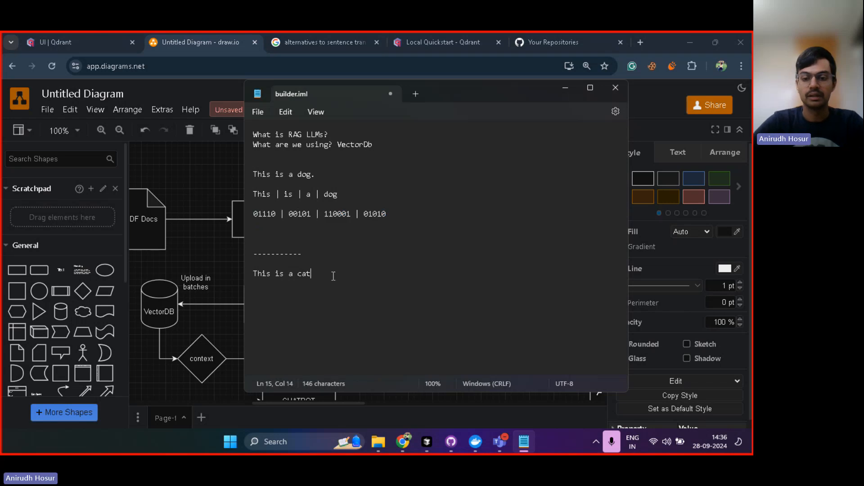
pyautogui.write('01110 | 00101 | 110001 | 01010')
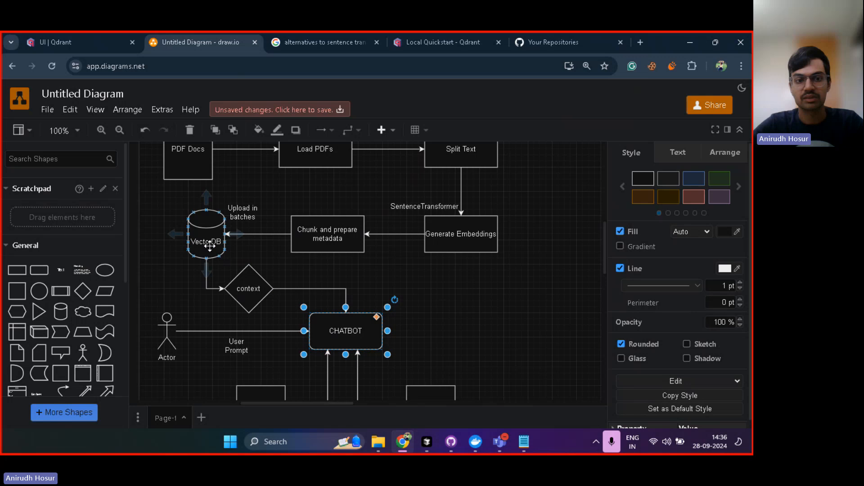
# - Label the Actor–CHATBOT connector 'Response' in the draw.io diagram
pyautogui.scroll(-3)
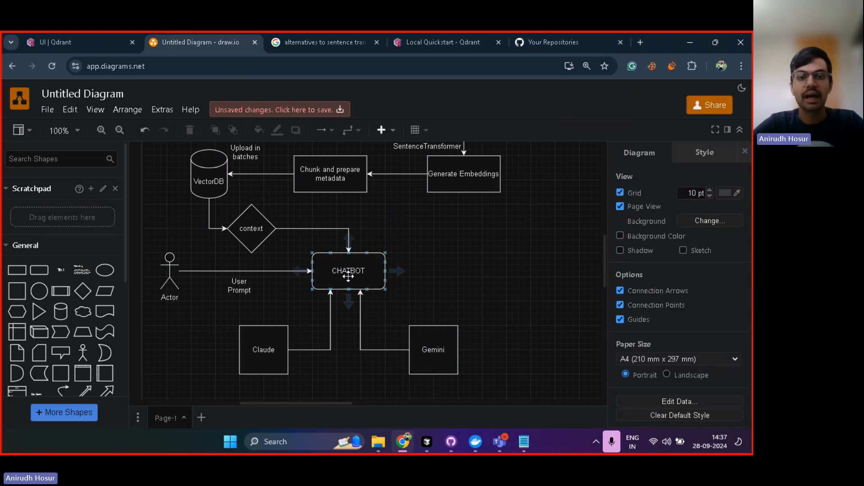
pyautogui.click(170, 268)
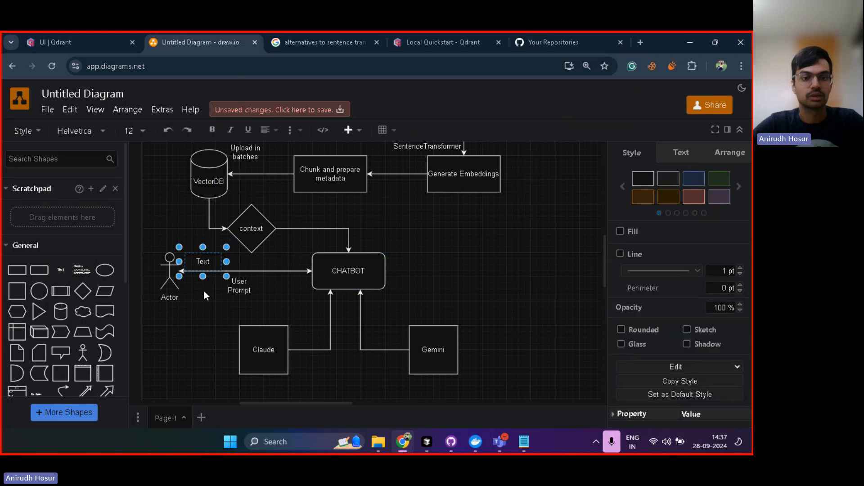
pyautogui.write('Res')
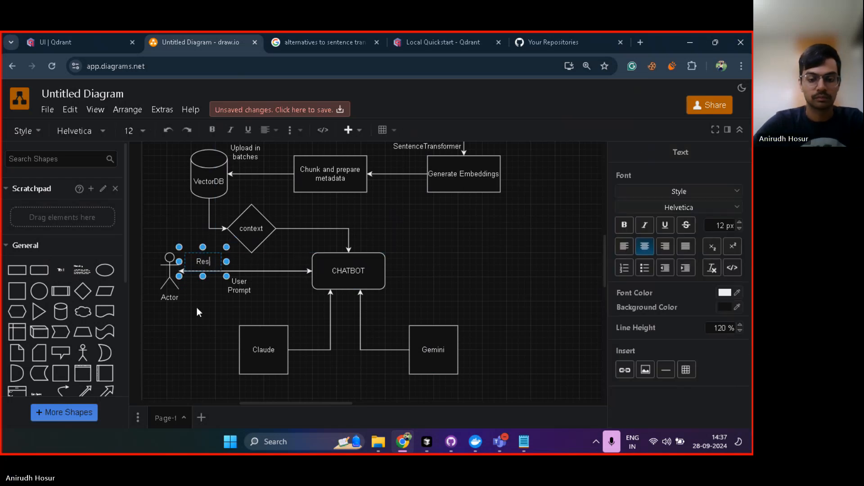
pyautogui.write('ponse')
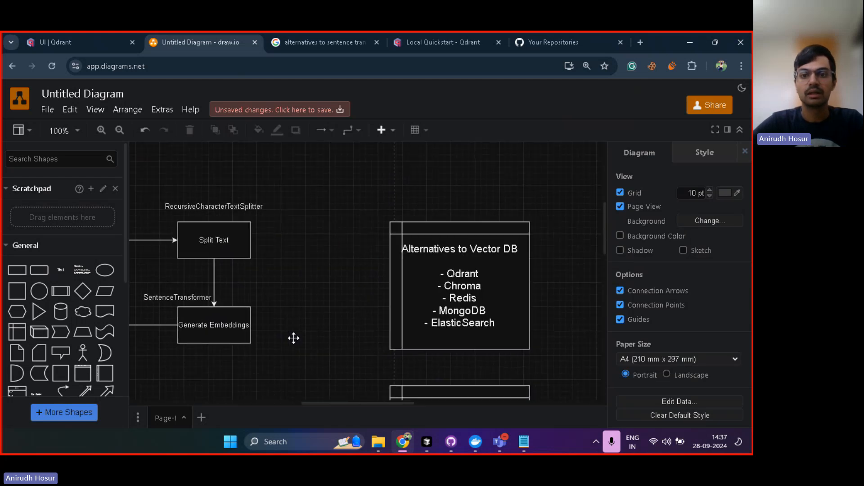
pyautogui.scroll(-3)
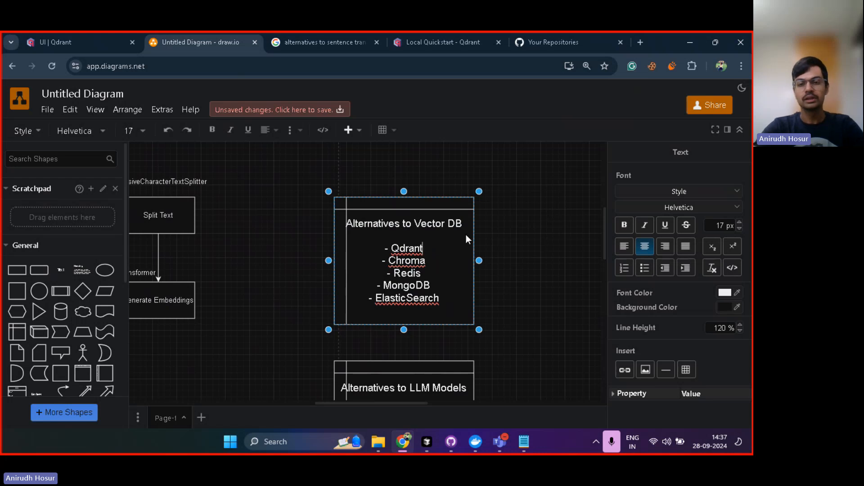
pyautogui.moveTo(424, 271)
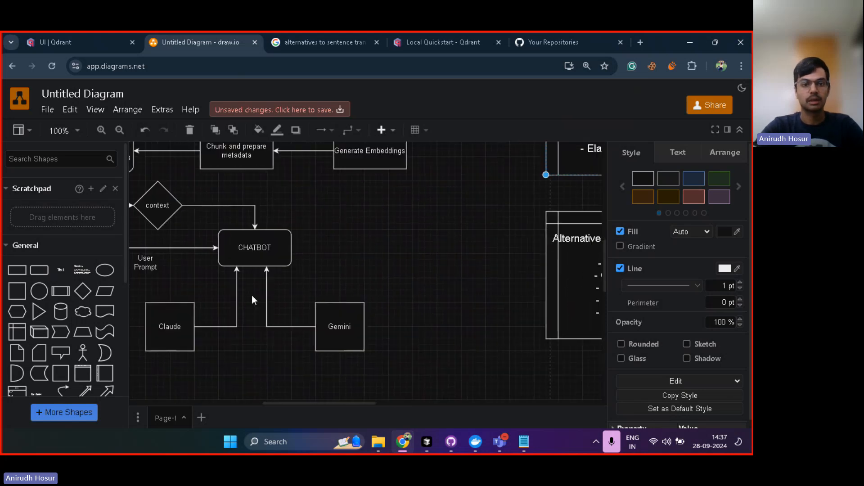
pyautogui.hscroll(3)
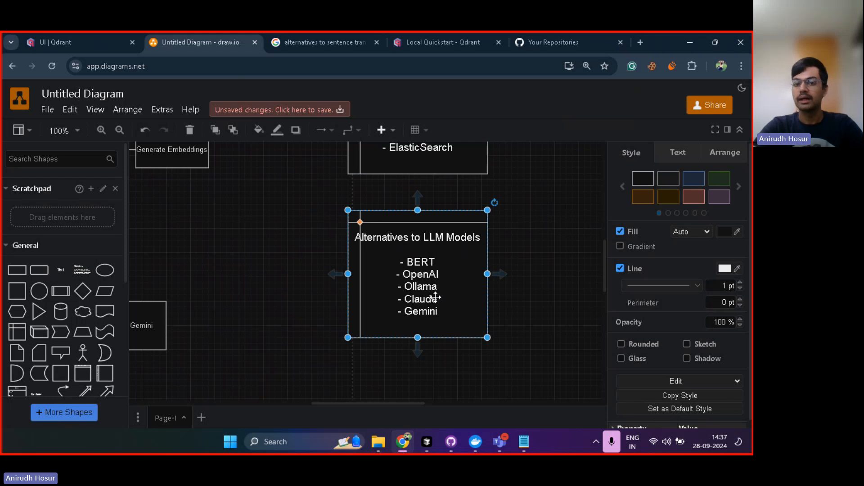
pyautogui.moveTo(427, 284)
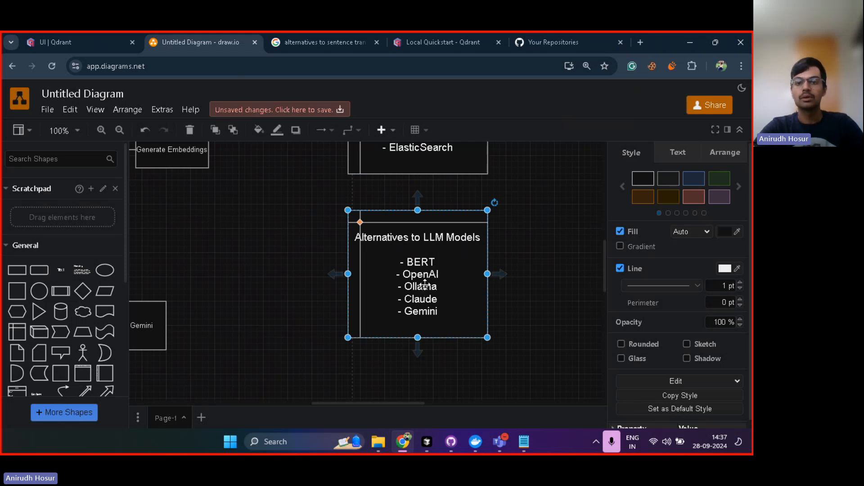
pyautogui.moveTo(313, 293)
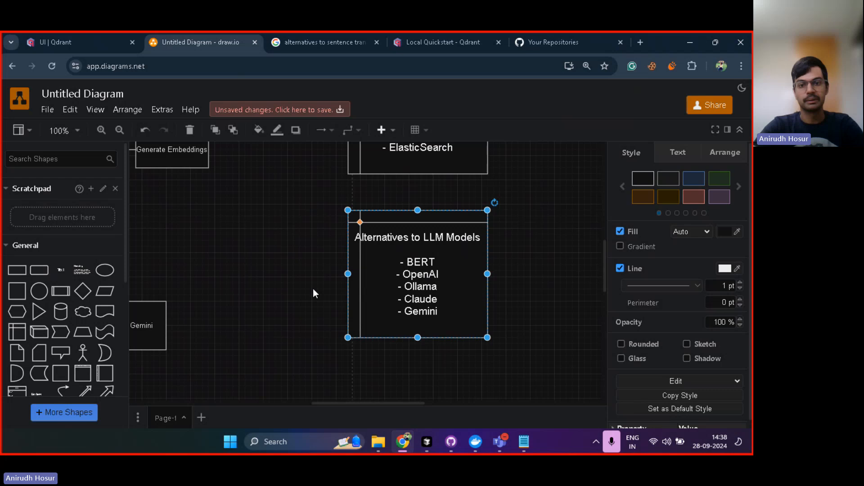
pyautogui.moveTo(286, 273)
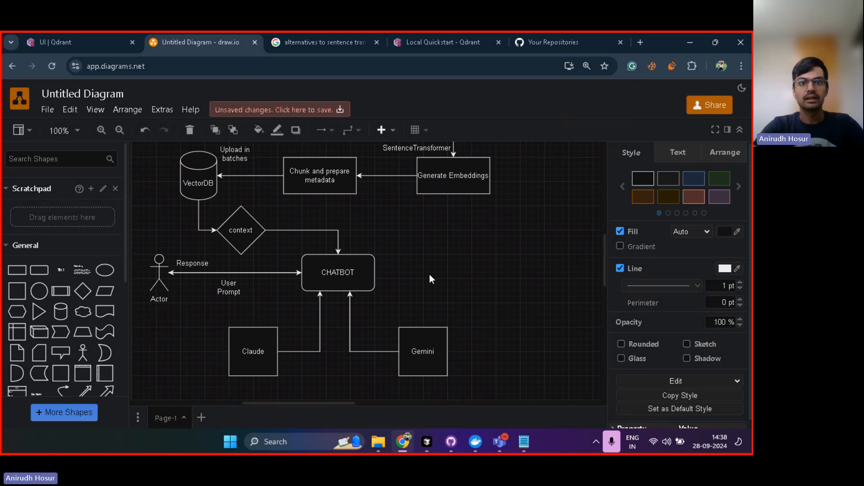
# - Bring up the Google results for alternatives to sentence transformers, glancing back at the diagram
pyautogui.click(320, 42)
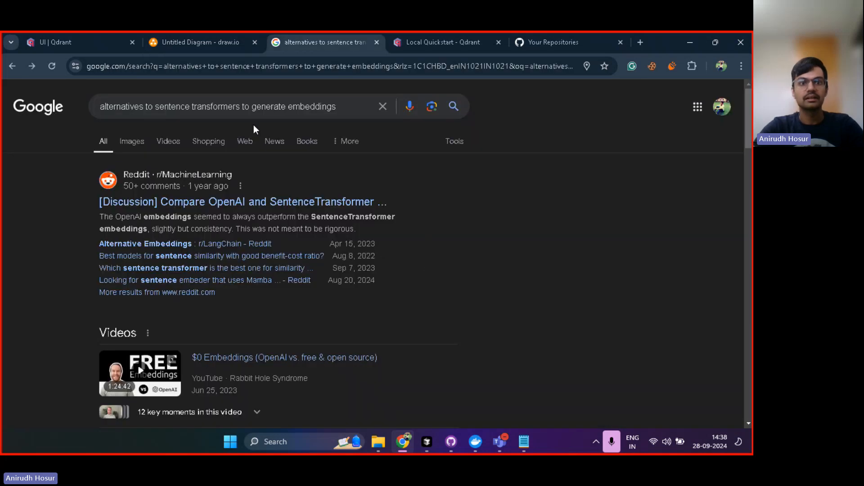
pyautogui.click(198, 42)
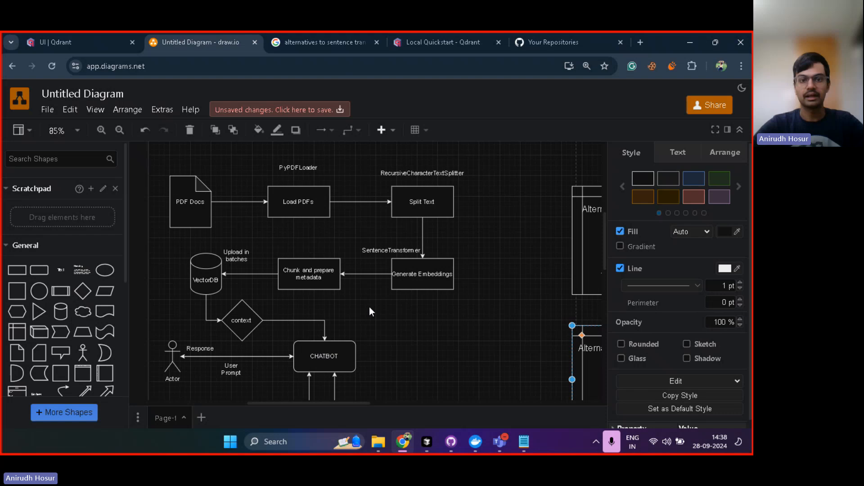
pyautogui.moveTo(362, 203)
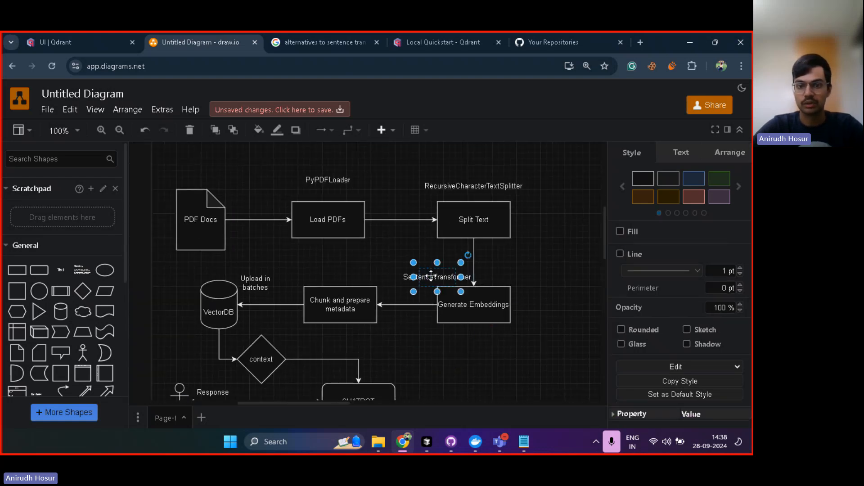
pyautogui.click(320, 43)
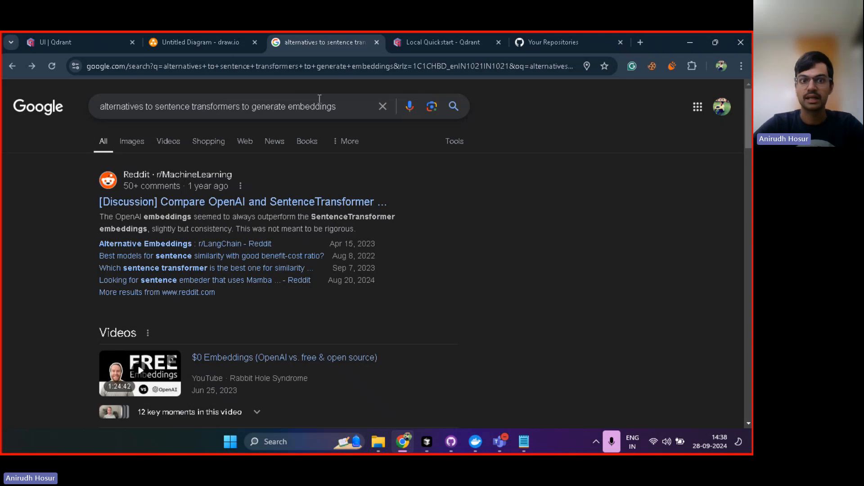
pyautogui.moveTo(226, 206)
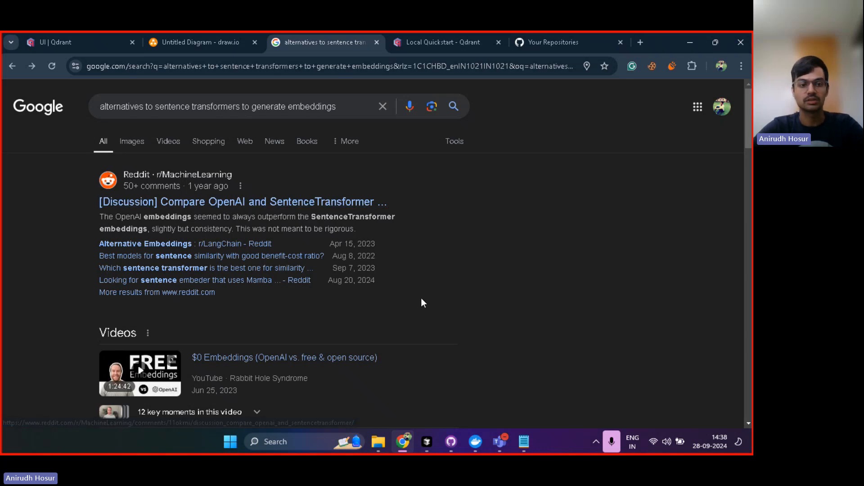
# - Browse down the embedding-alternatives results, then move to the Qdrant Local Quickstart tab
pyautogui.scroll(-3)
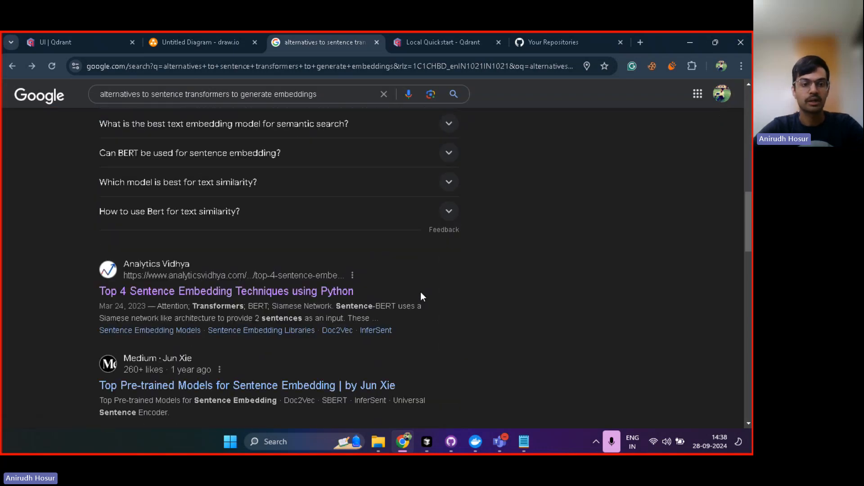
pyautogui.scroll(-3)
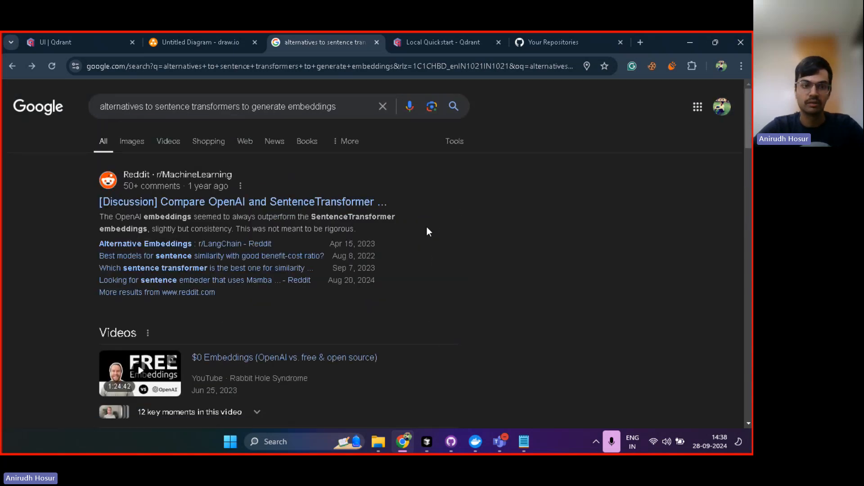
pyautogui.click(441, 42)
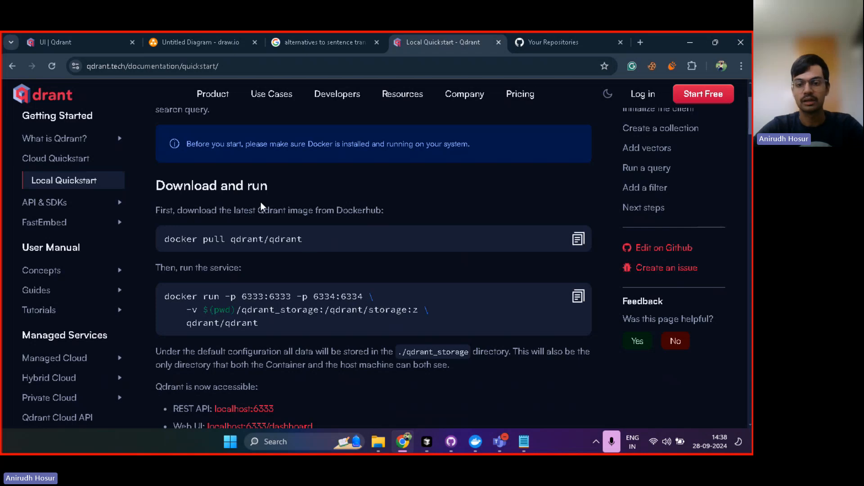
# - Check the running qdrant/qdrant container on ports 6333 and 6334 in Docker Desktop
pyautogui.click(425, 441)
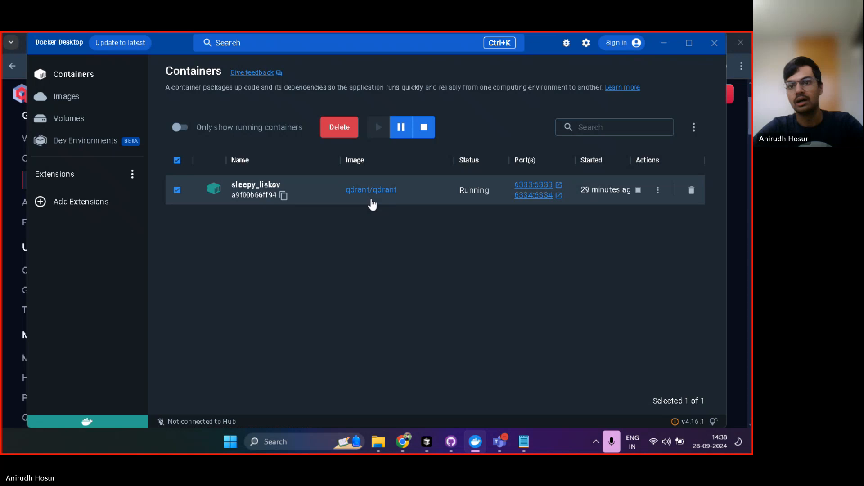
pyautogui.moveTo(532, 185)
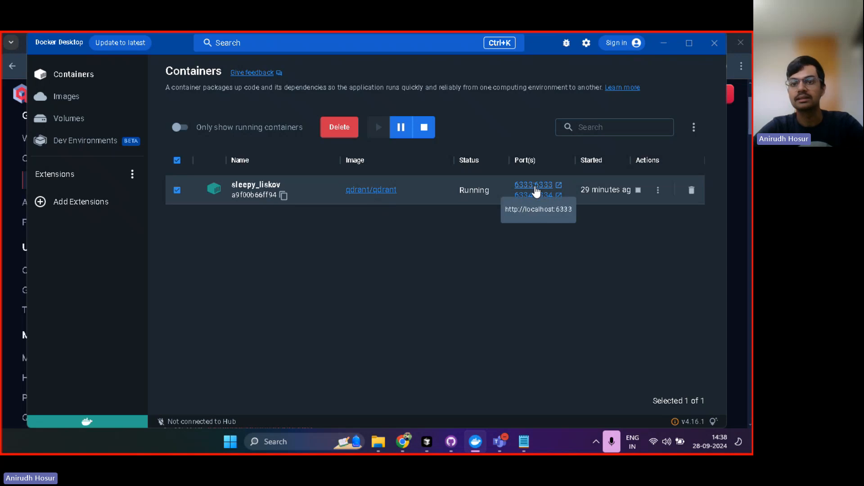
pyautogui.moveTo(506, 276)
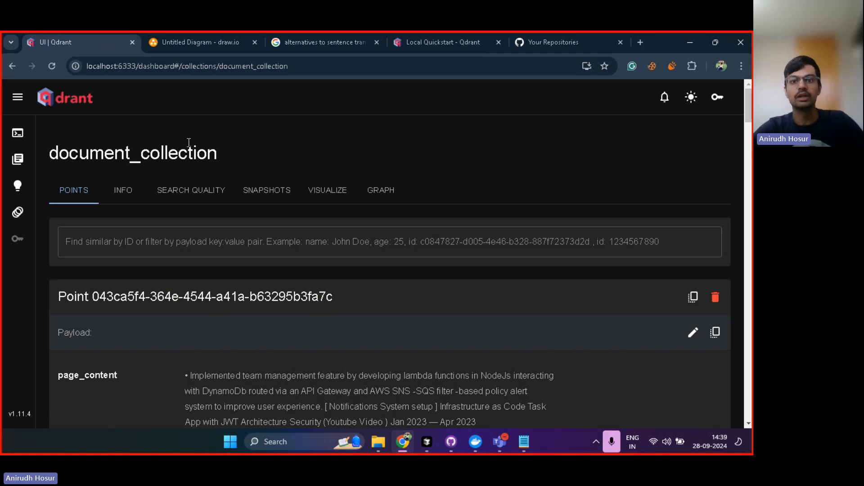
# - Review document_collection (15 points, 384-size cosine vectors) in Qdrant, then return to chatbot.py
pyautogui.click(447, 42)
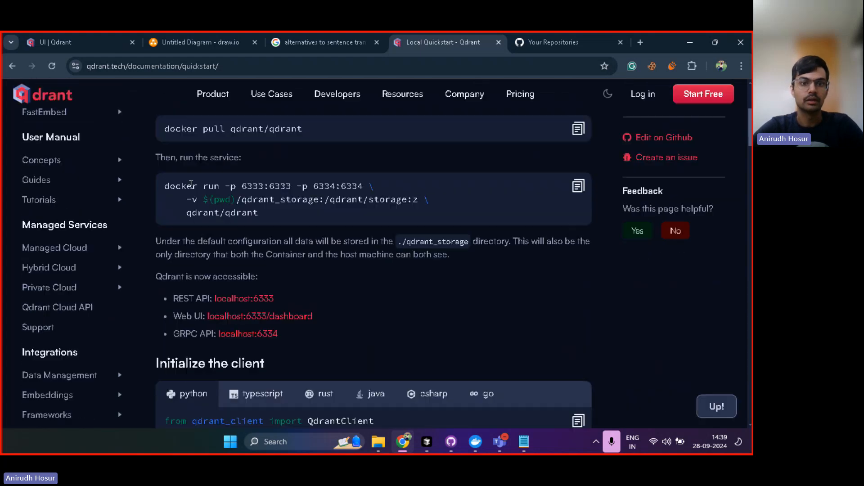
pyautogui.scroll(-3)
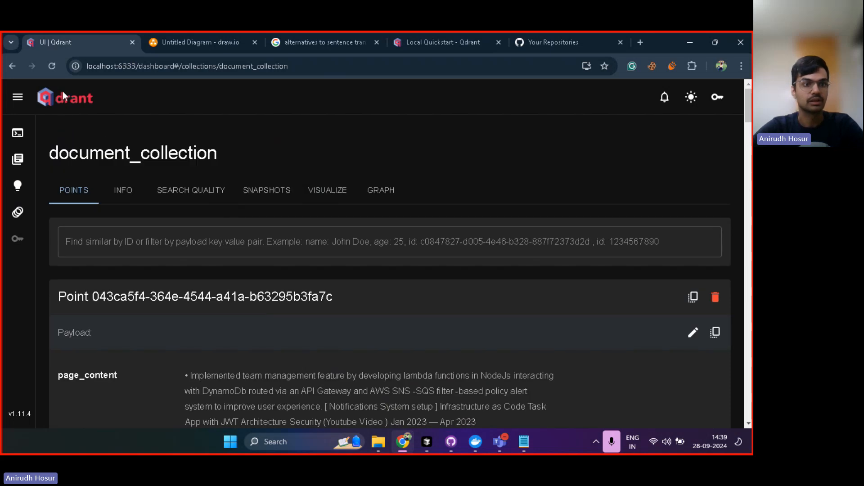
pyautogui.click(185, 66)
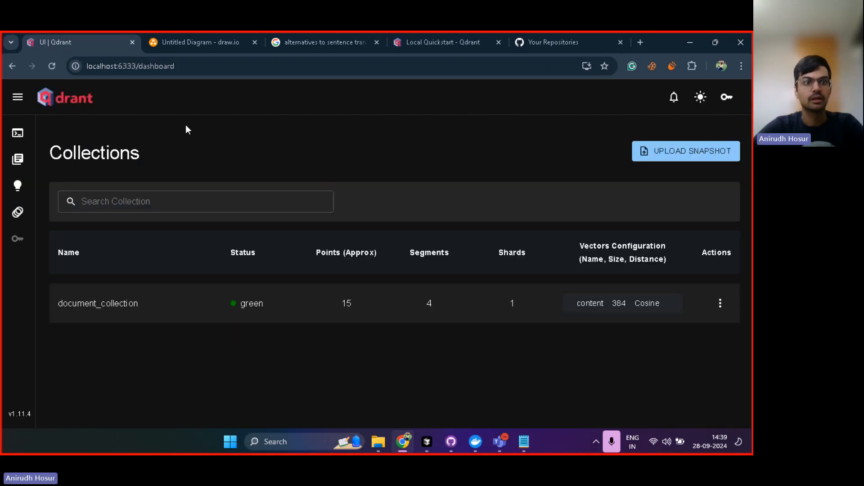
pyautogui.moveTo(160, 110)
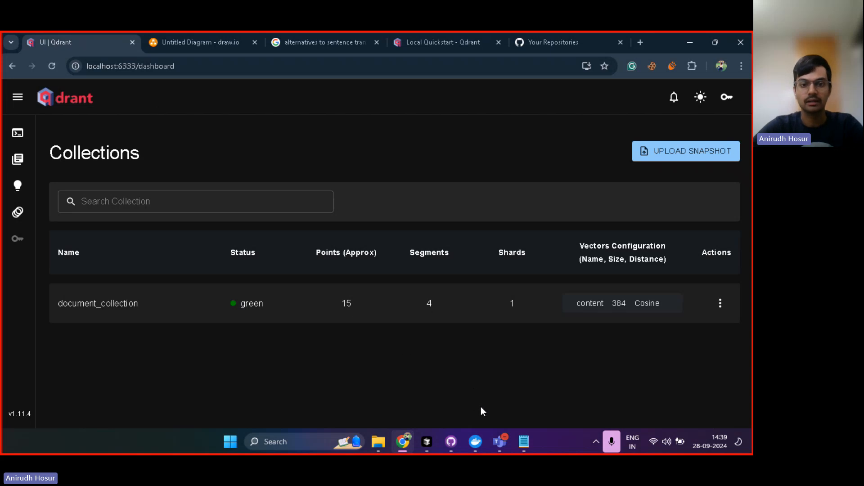
pyautogui.moveTo(151, 308)
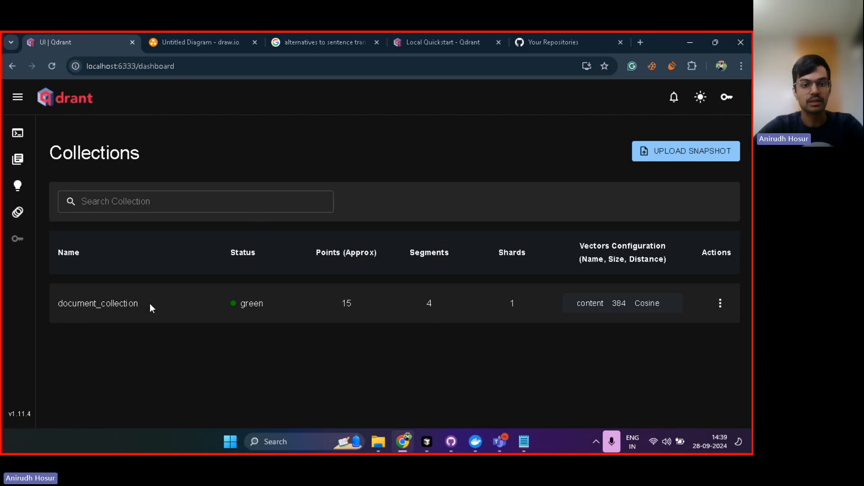
pyautogui.click(426, 441)
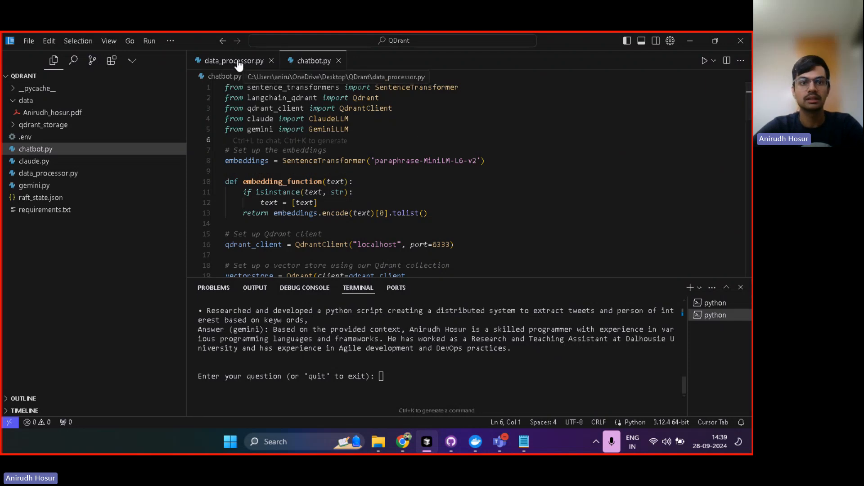
# - View the diagram's lower part where Claude and Gemini feed the CHATBOT, then return to data_processor.py
pyautogui.click(228, 61)
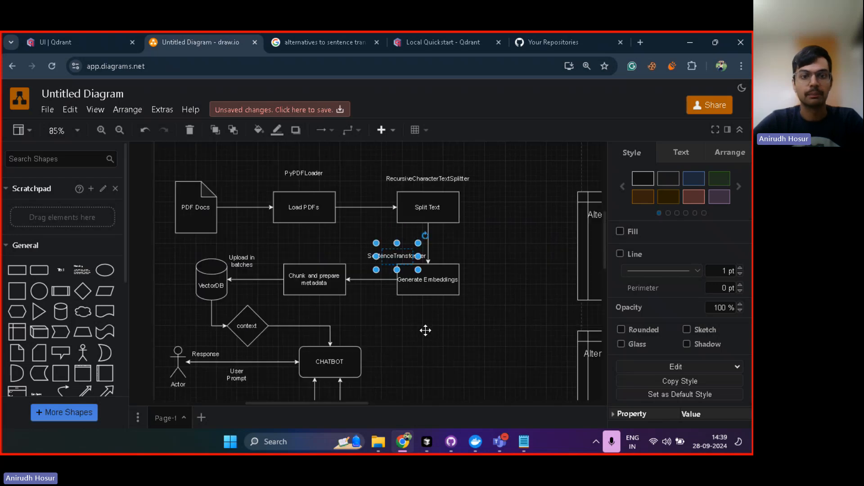
pyautogui.scroll(-3)
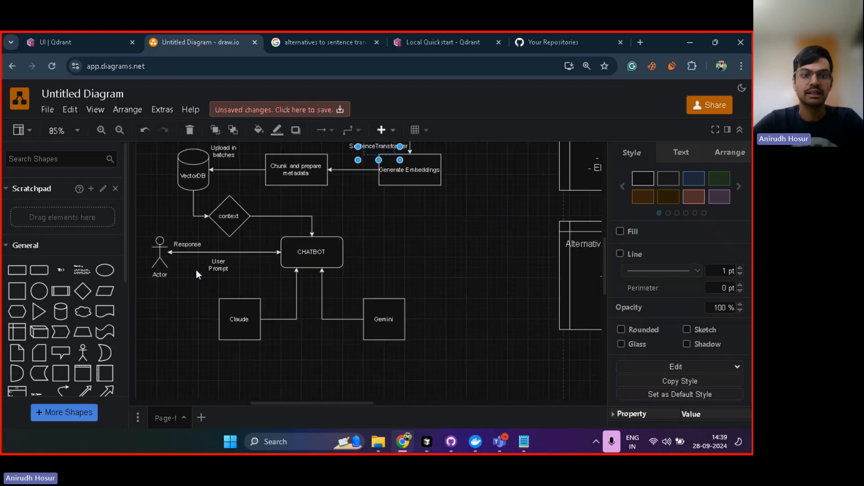
pyautogui.moveTo(250, 356)
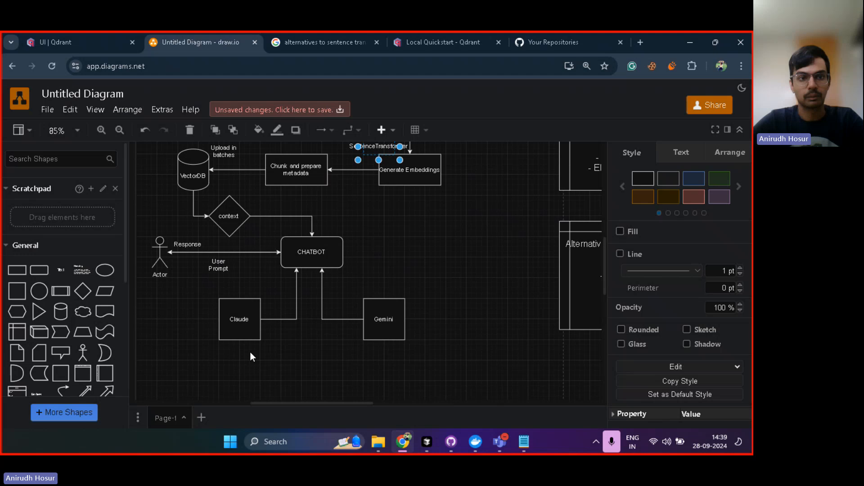
pyautogui.click(427, 441)
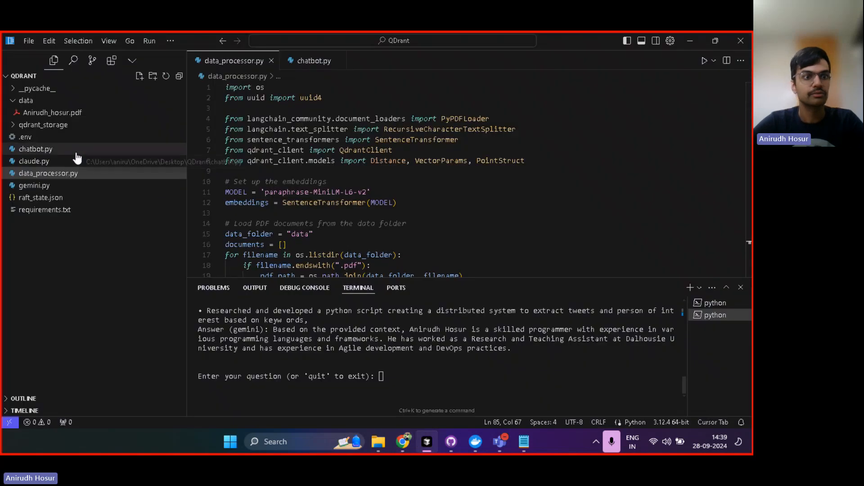
# - Review chatbot.py, claude.py's ClaudeLLM and gemini.py's GeminiLLM, highlighting 'gemini' in the model name, then return to data_processor.py
pyautogui.click(35, 149)
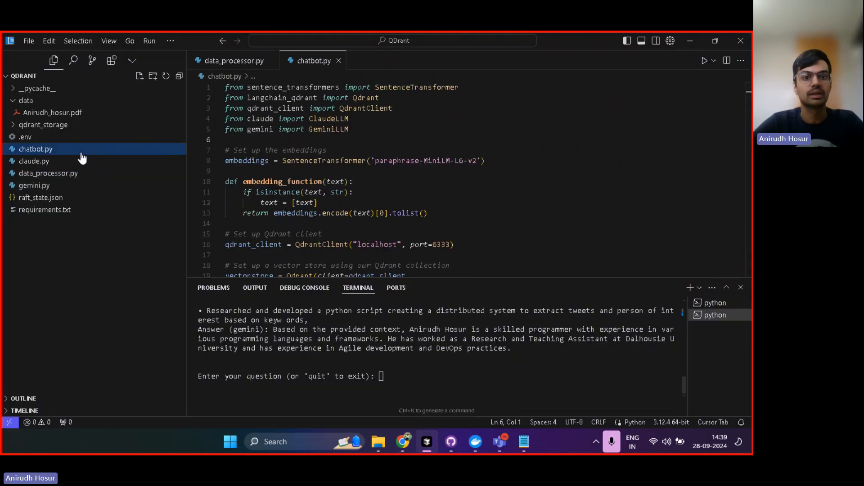
pyautogui.click(33, 161)
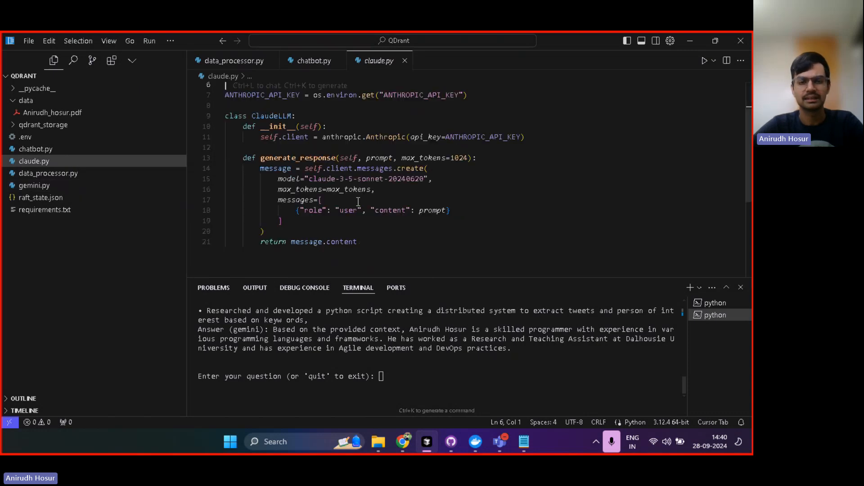
pyautogui.moveTo(81, 170)
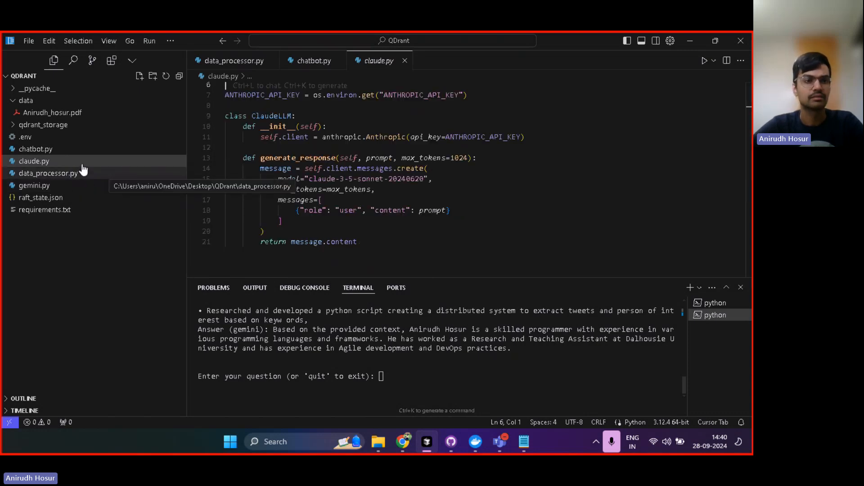
pyautogui.click(34, 185)
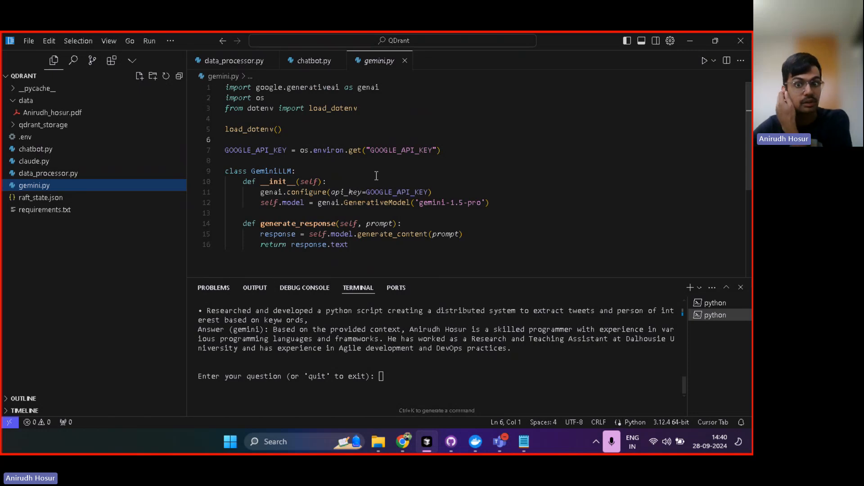
pyautogui.doubleClick(432, 203)
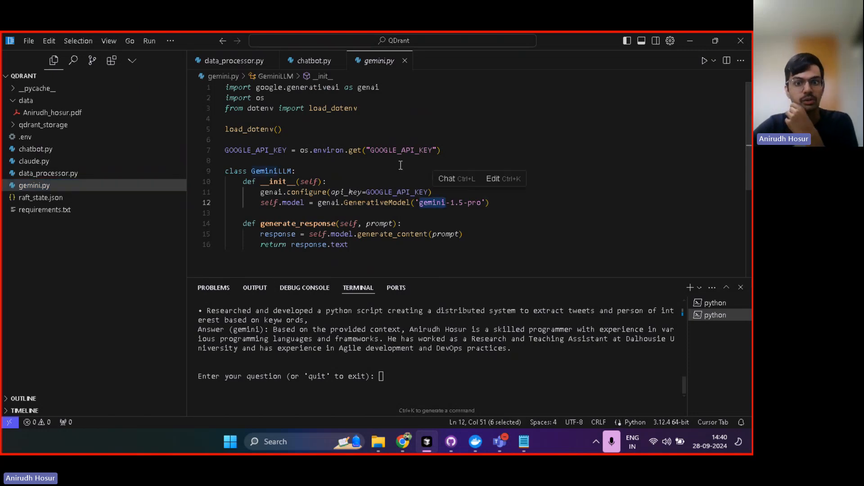
pyautogui.click(48, 173)
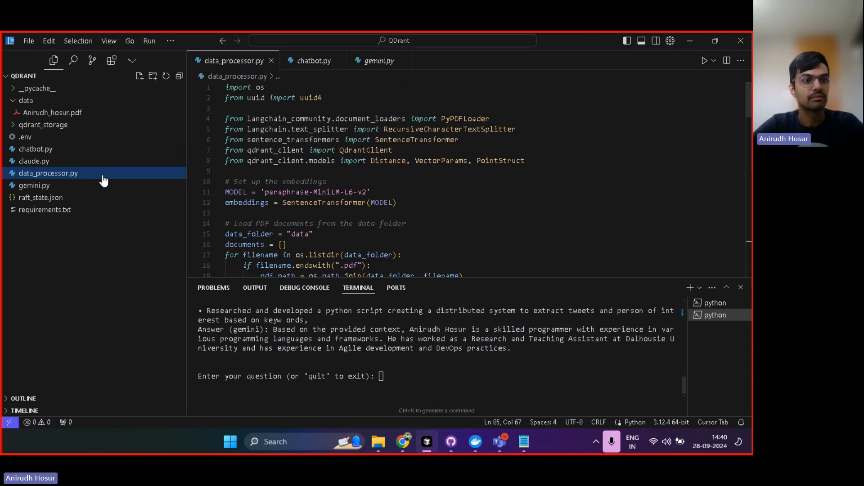
pyautogui.moveTo(82, 149)
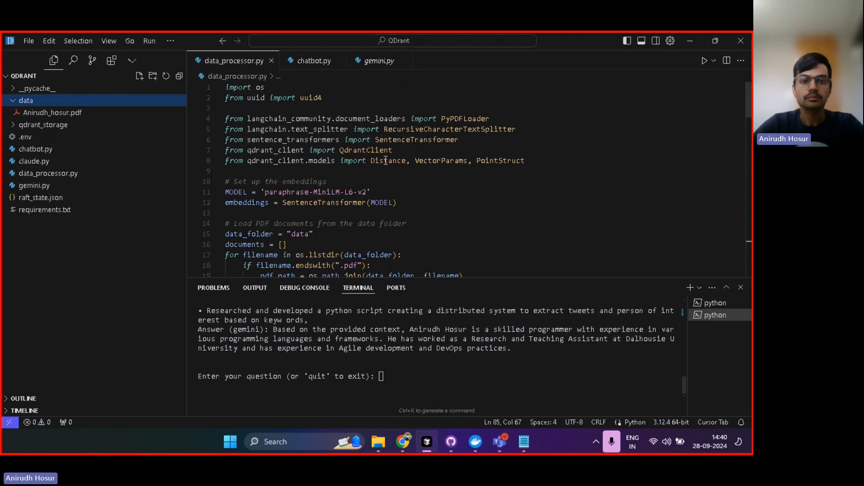
# - Walk through data_processor.py's PDF loading code, highlighting the loader variable
pyautogui.scroll(-3)
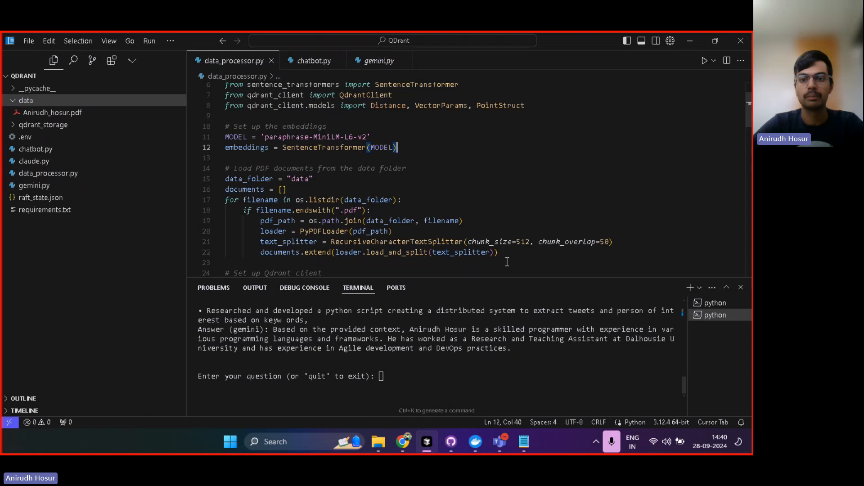
pyautogui.moveTo(225, 178); pyautogui.dragTo(498, 252)
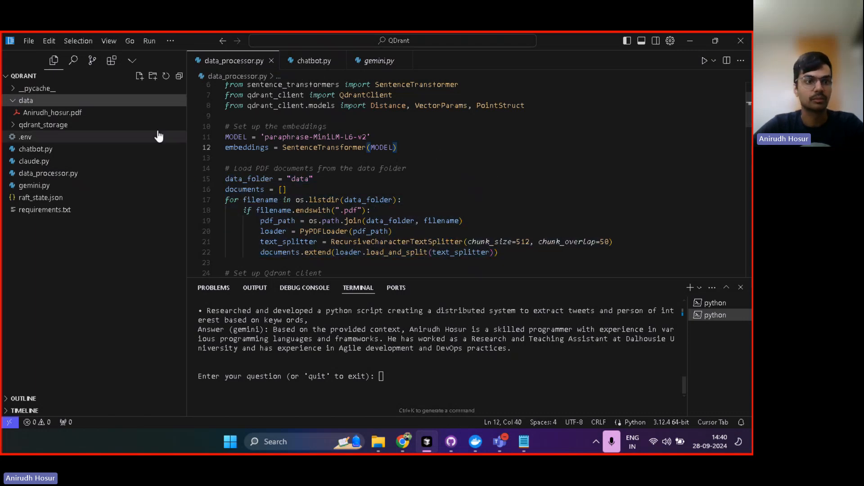
pyautogui.scroll(-3)
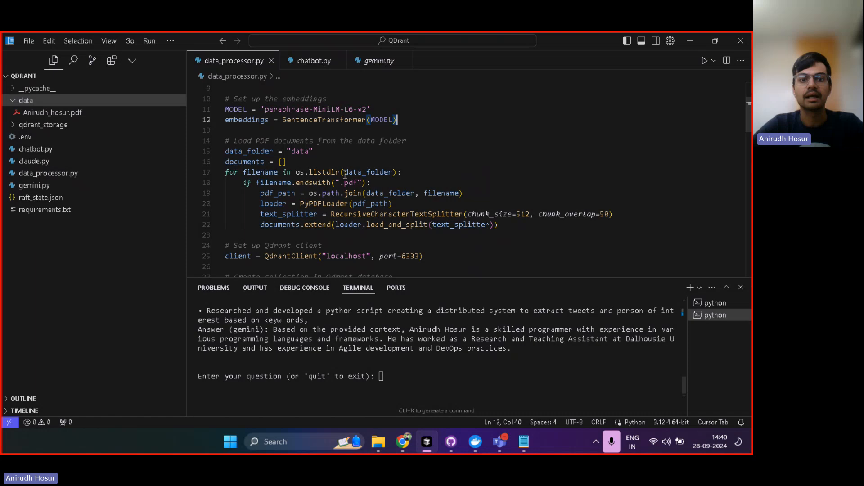
pyautogui.doubleClick(397, 214)
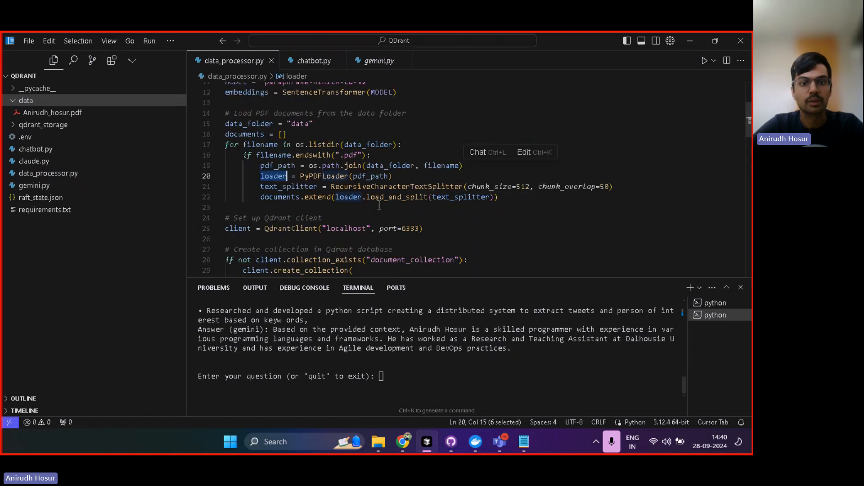
# - Review the QdrantClient setup and document_collection creation with its vector size and distance, then switch to the Qdrant dashboard
pyautogui.scroll(-3)
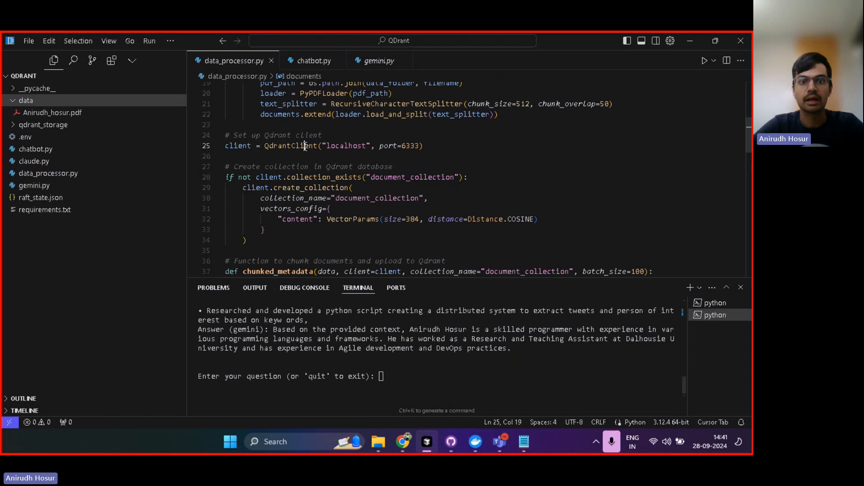
pyautogui.doubleClick(291, 146)
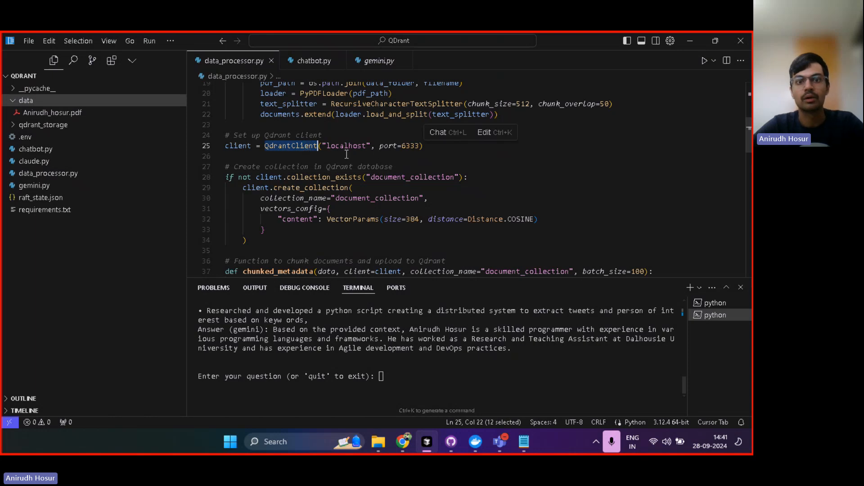
pyautogui.scroll(-3)
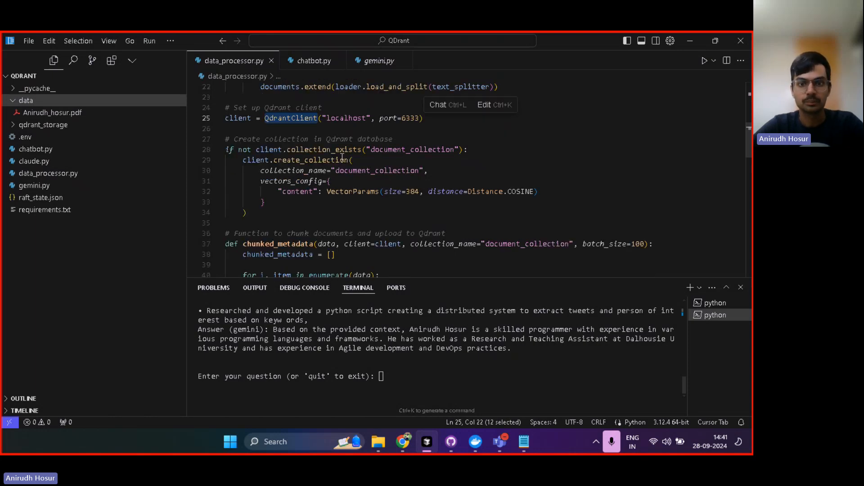
pyautogui.doubleClick(377, 170)
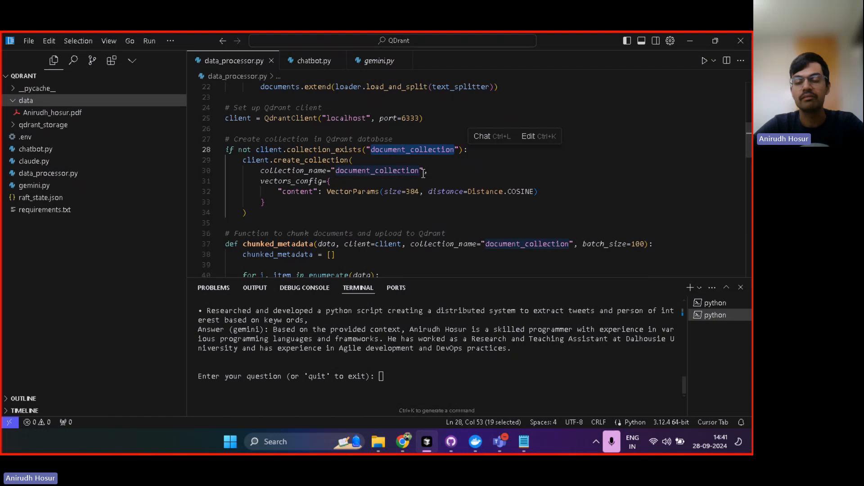
pyautogui.click(427, 170)
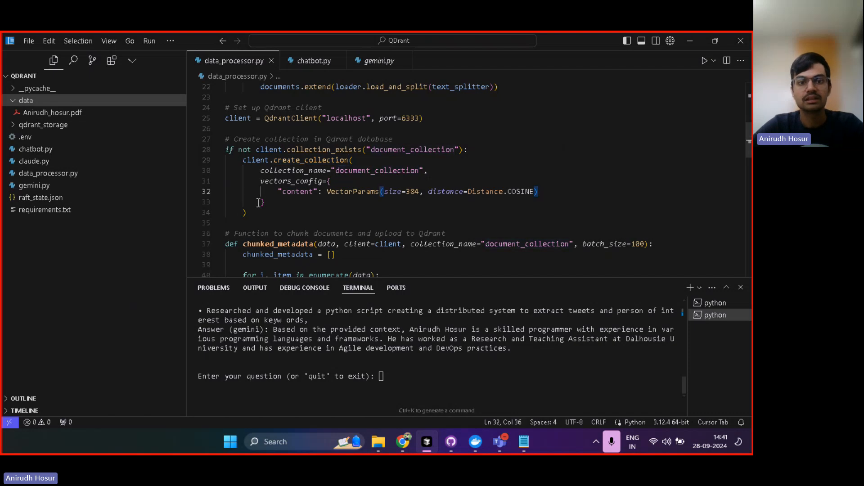
pyautogui.click(262, 202)
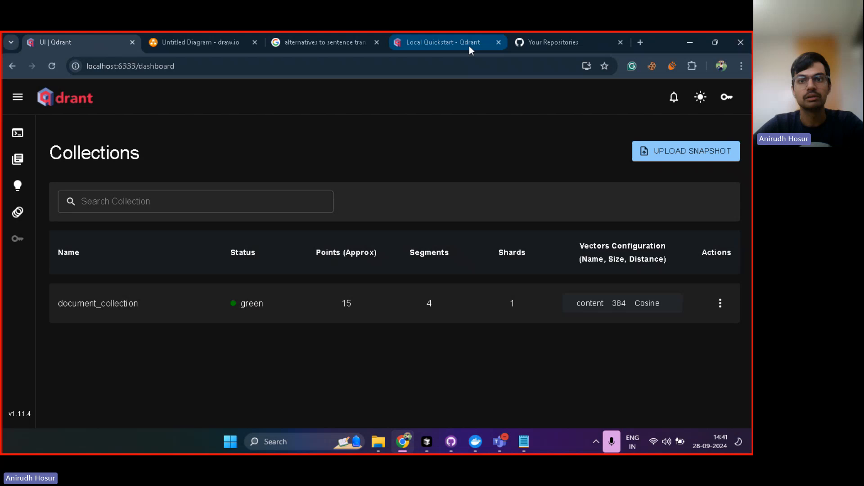
# - Skim the Qdrant local quickstart's create_collection and query examples, then return to data_processor.py
pyautogui.click(444, 43)
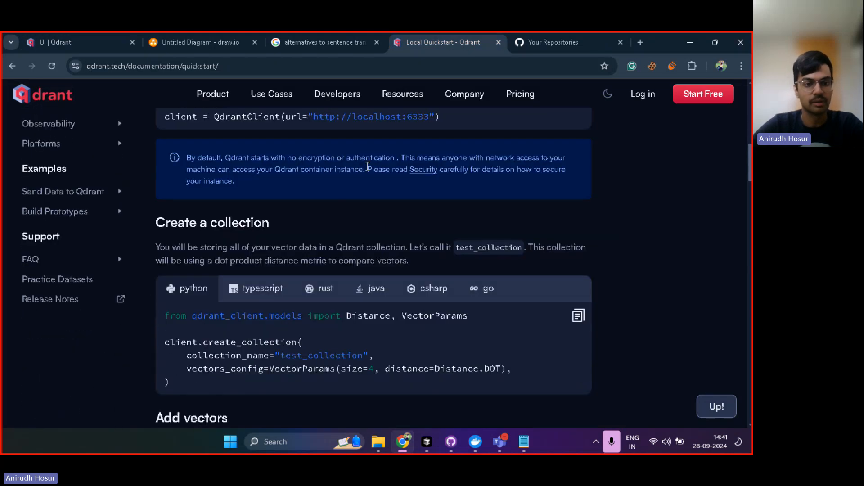
pyautogui.scroll(-3)
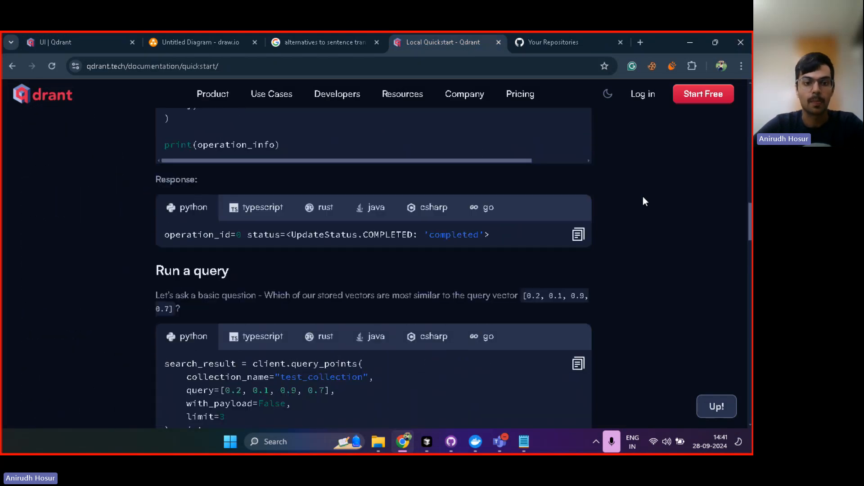
pyautogui.scroll(-3)
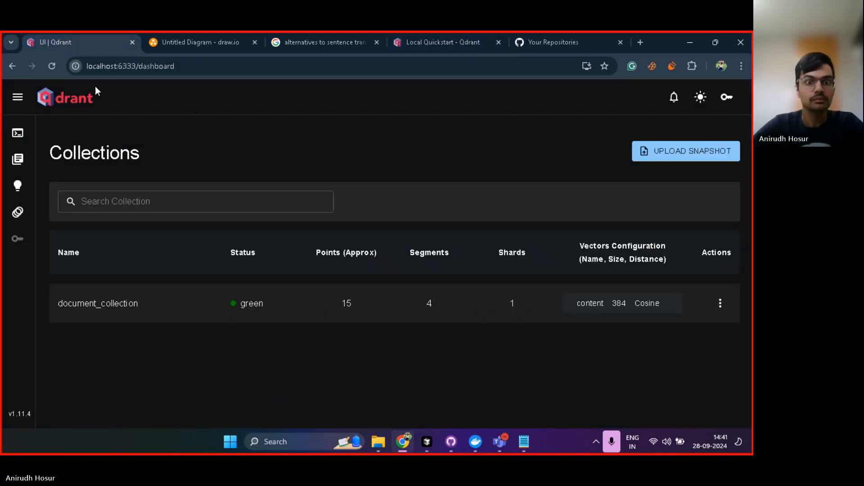
pyautogui.click(426, 441)
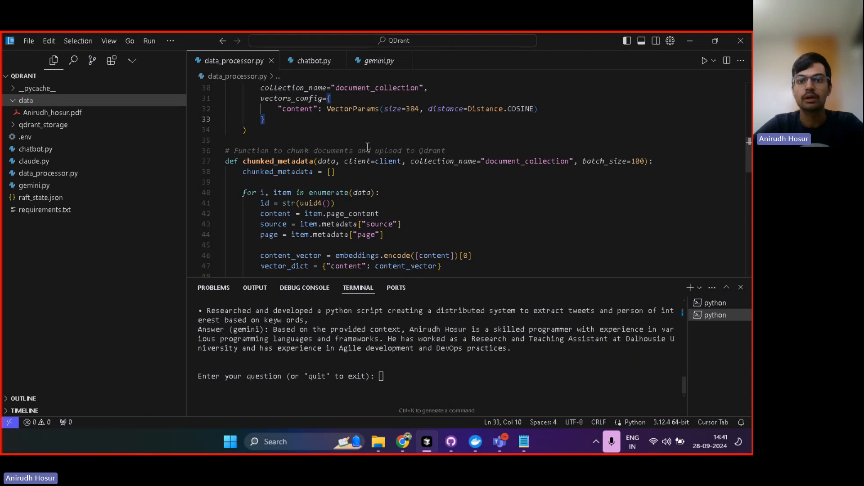
# - Scroll through chunked_metadata's loop building embeddings and the id/content/source/page payload up to the upsert call
pyautogui.scroll(-3)
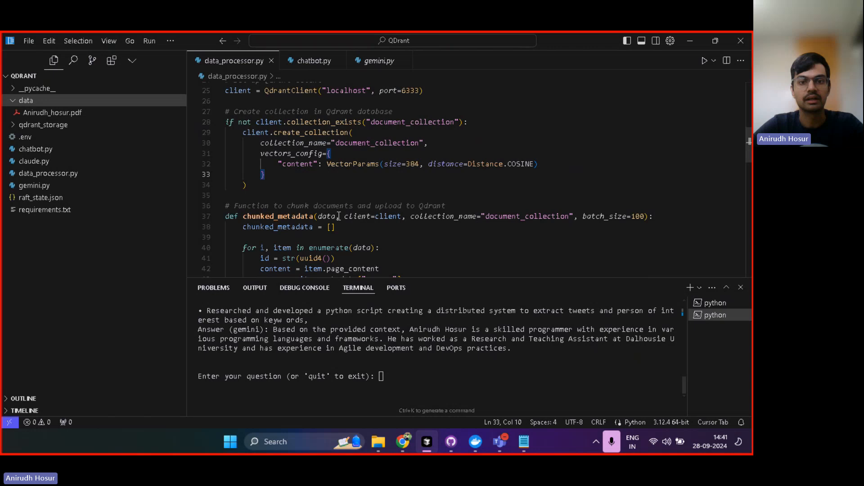
pyautogui.moveTo(481, 237)
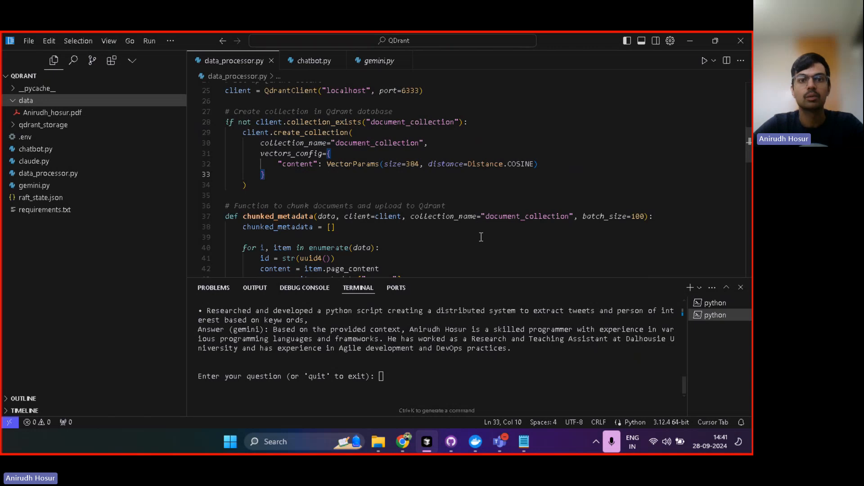
pyautogui.click(534, 216)
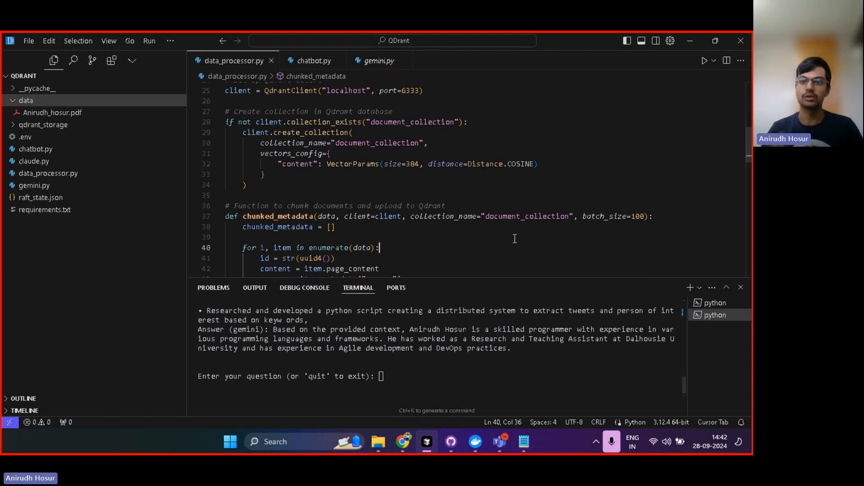
pyautogui.moveTo(544, 211)
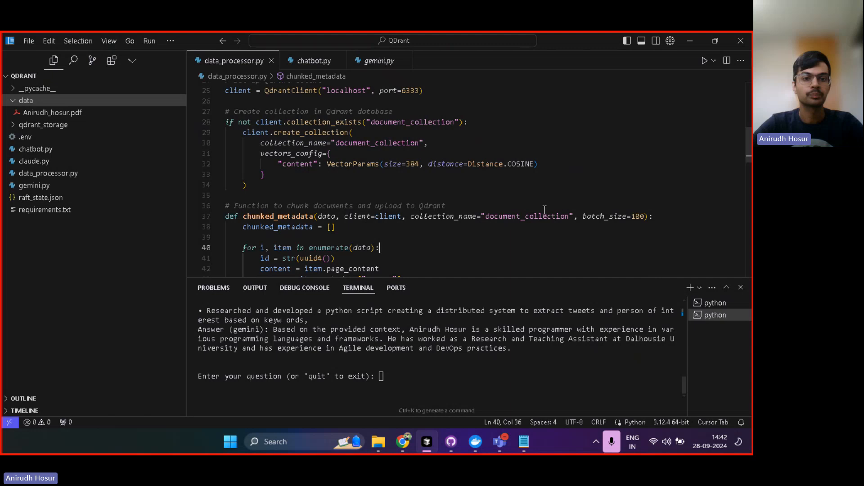
pyautogui.scroll(-3)
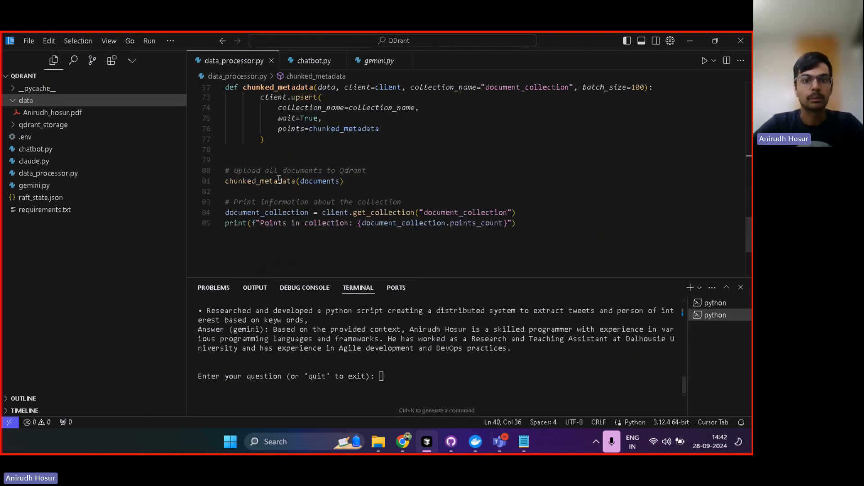
pyautogui.scroll(3)
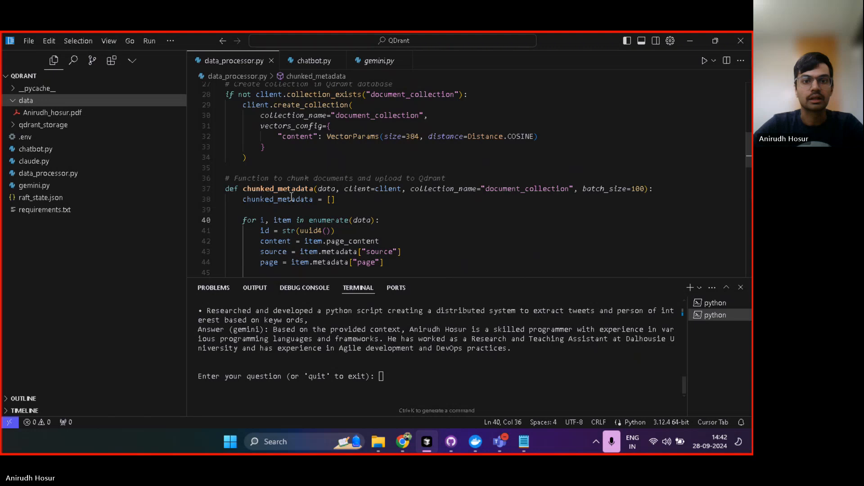
pyautogui.scroll(-3)
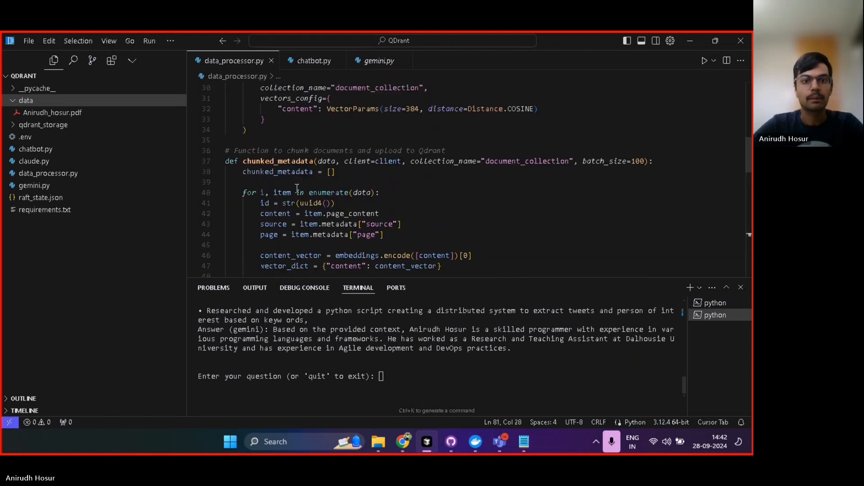
pyautogui.scroll(-3)
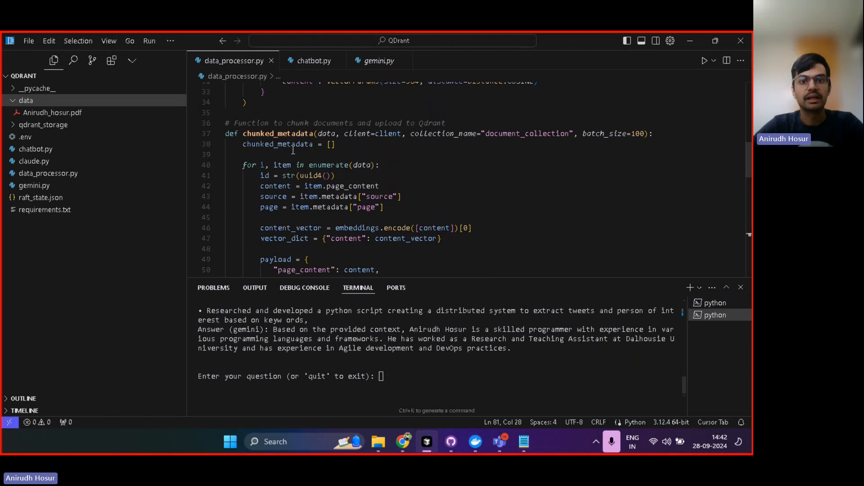
pyautogui.scroll(-3)
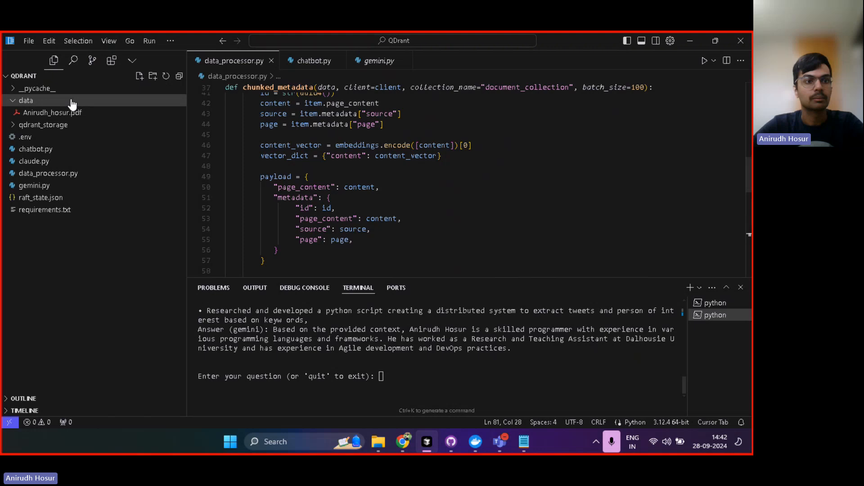
# - Expand qdrant_storage > collections > document_collection, then shard folder 0 and its segments
pyautogui.click(45, 125)
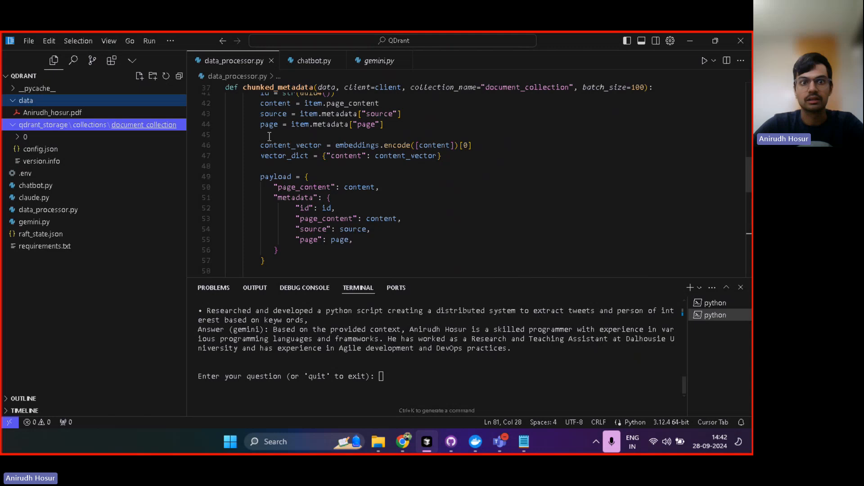
pyautogui.moveTo(25, 137)
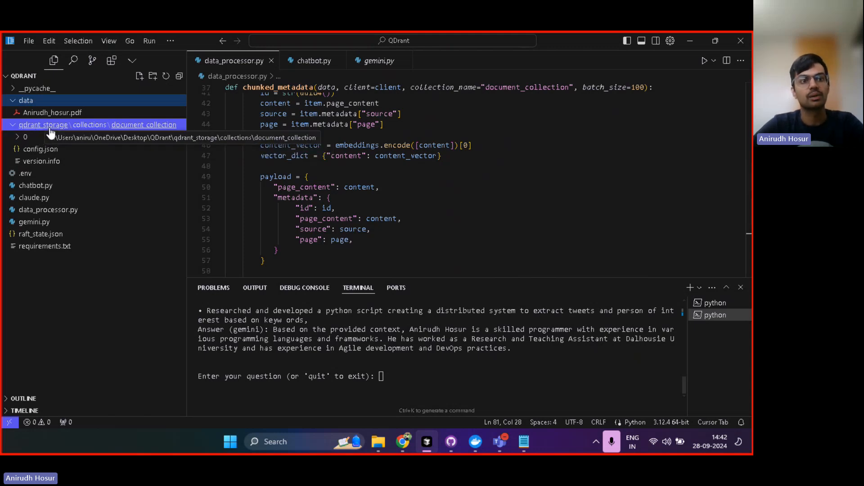
pyautogui.moveTo(122, 137)
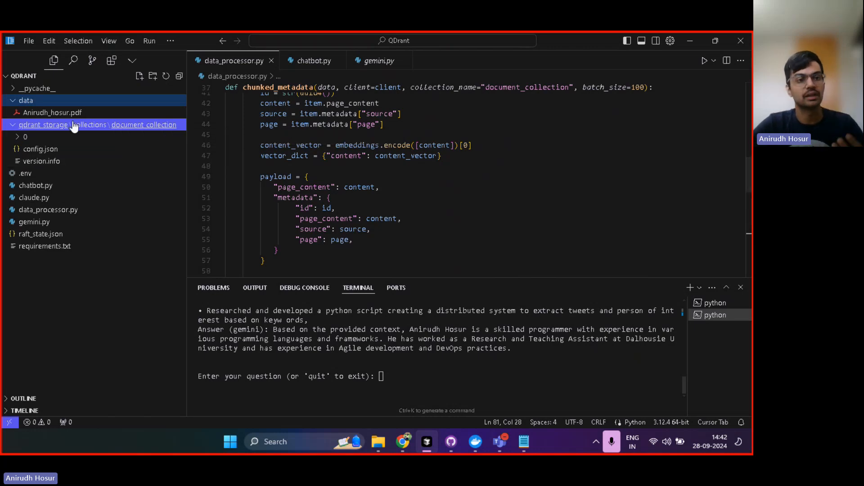
pyautogui.click(25, 136)
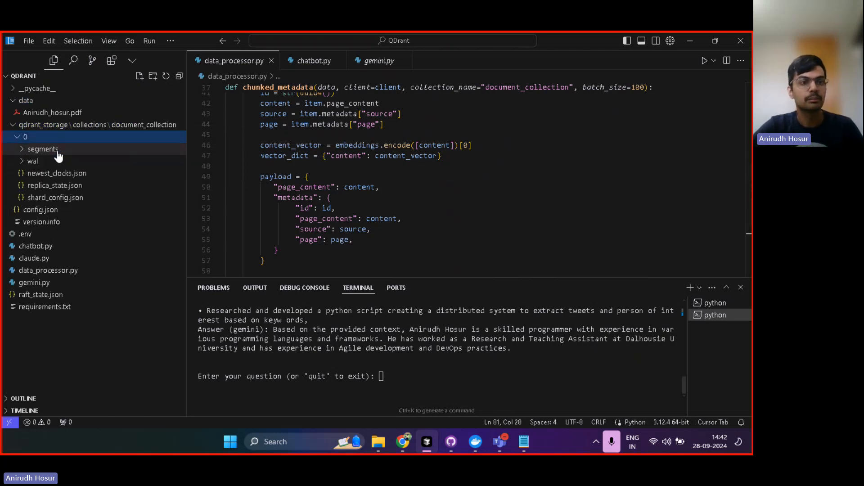
pyautogui.click(42, 148)
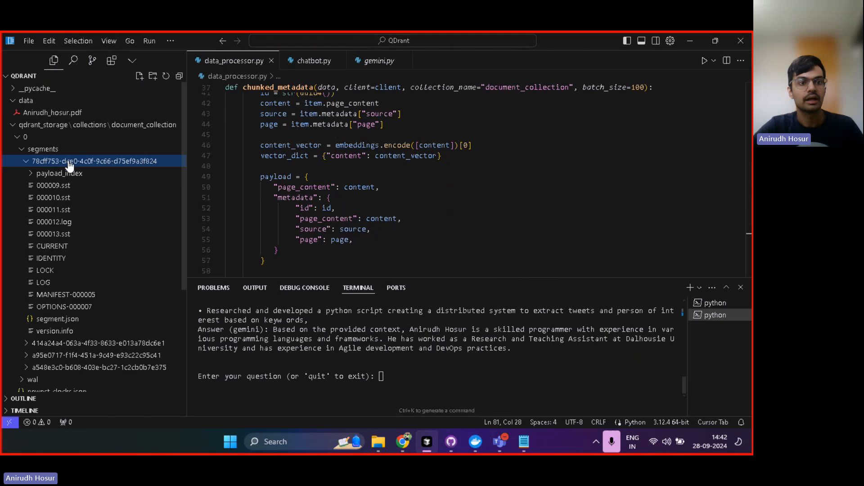
pyautogui.moveTo(93, 161)
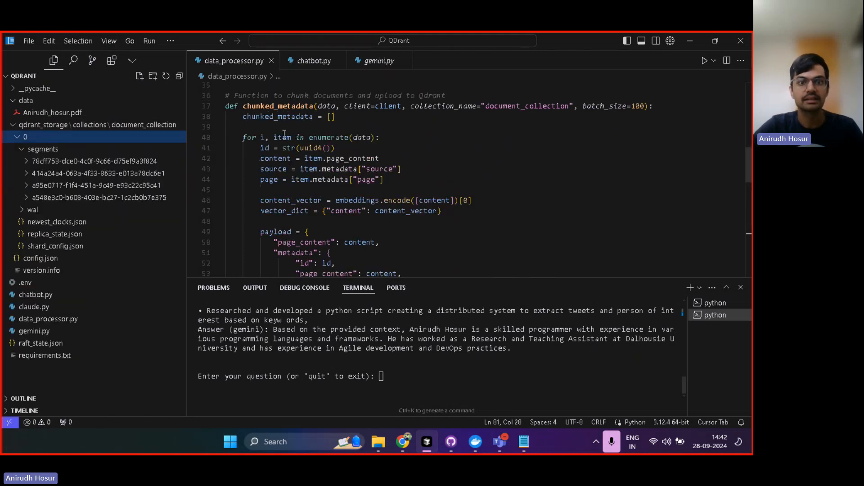
# - Highlight the payload and metadata dictionary code, then bring up the builder.iml embedding example notes
pyautogui.moveTo(243, 137); pyautogui.dragTo(325, 180)
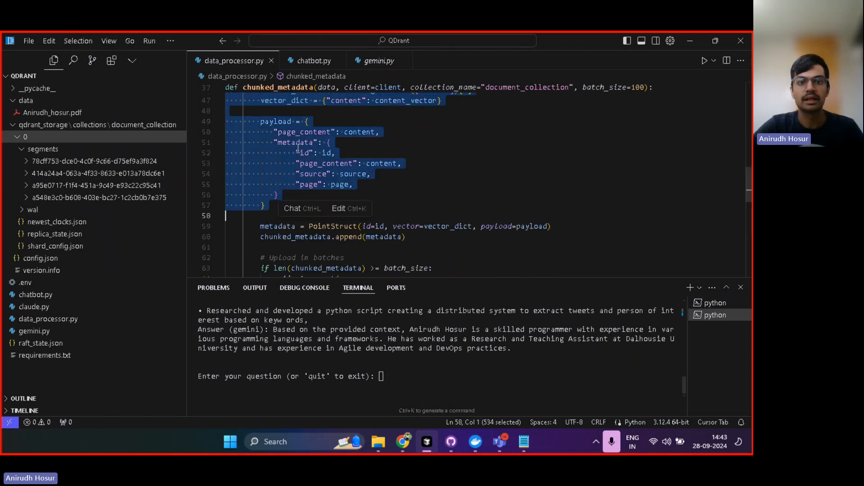
pyautogui.click(325, 174)
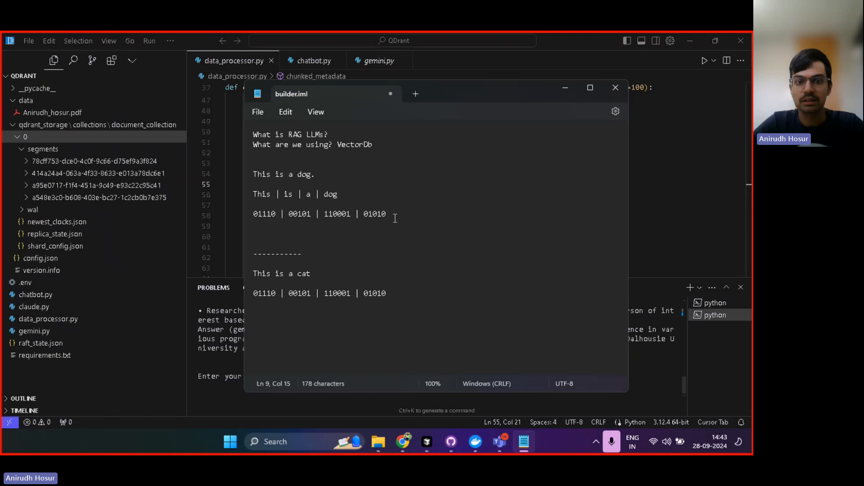
# - Point through the dog and cat tokenised vector examples in the notes, then hide Notepad to show the upsert code
pyautogui.moveTo(254, 174); pyautogui.dragTo(386, 214)
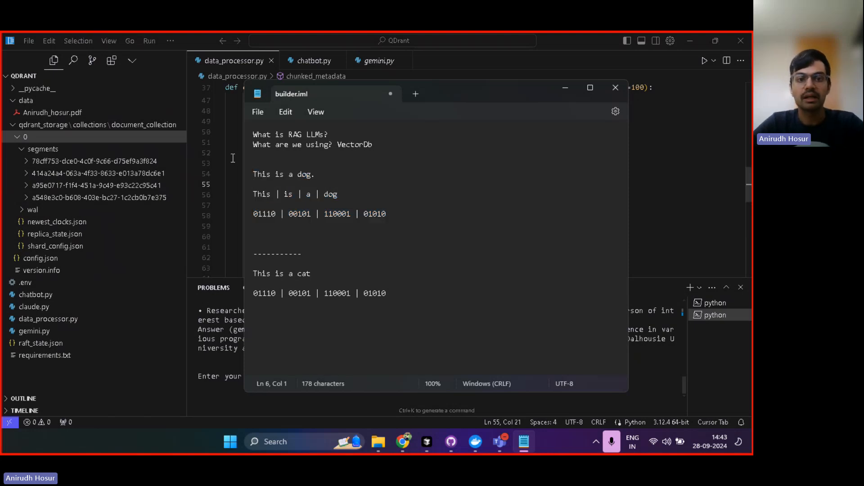
pyautogui.click(260, 194)
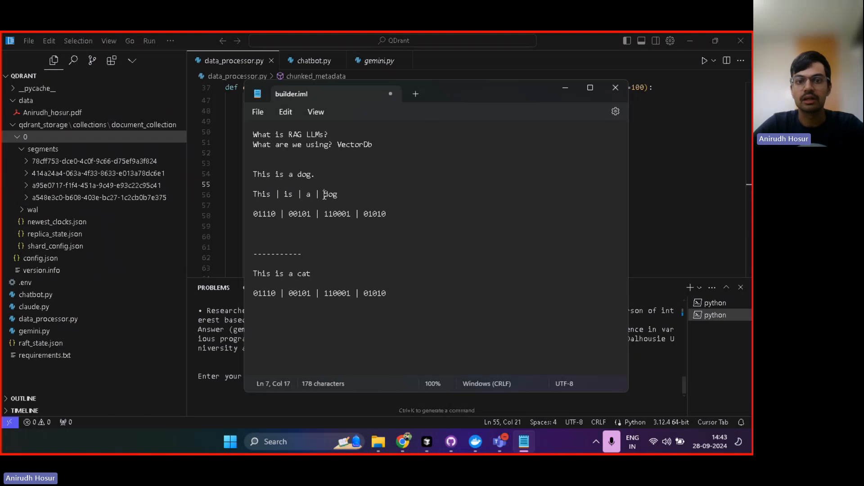
pyautogui.moveTo(346, 195)
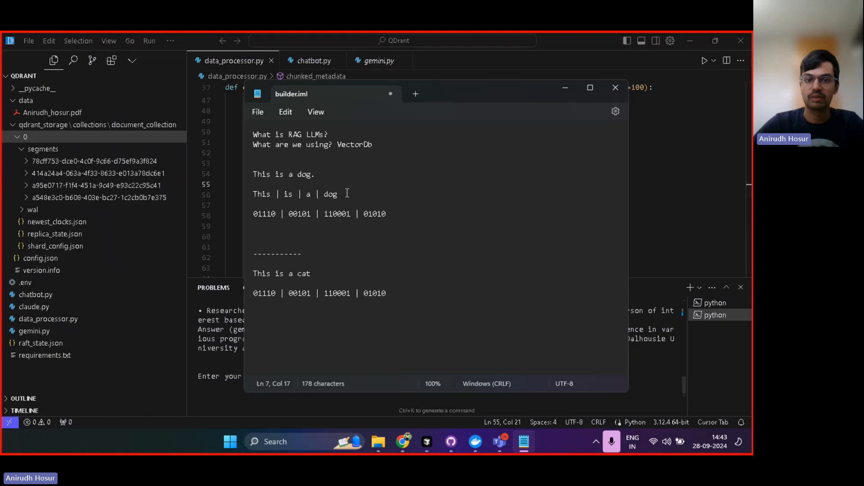
pyautogui.click(614, 88)
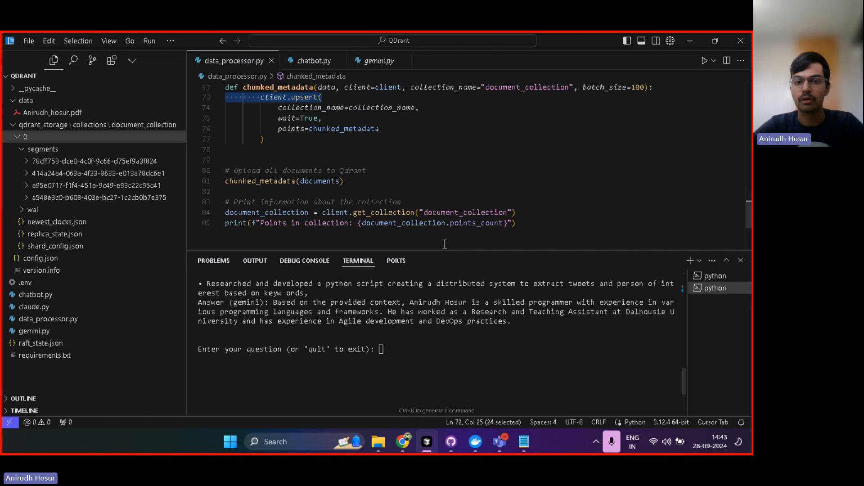
# - Scroll past the upsert code toward the Qdrant dashboard's collections list showing document_collection
pyautogui.scroll(-3)
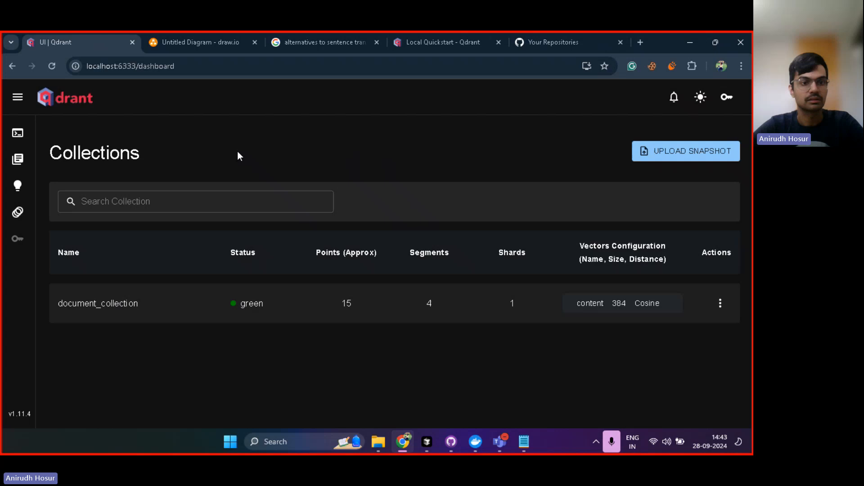
pyautogui.moveTo(122, 321)
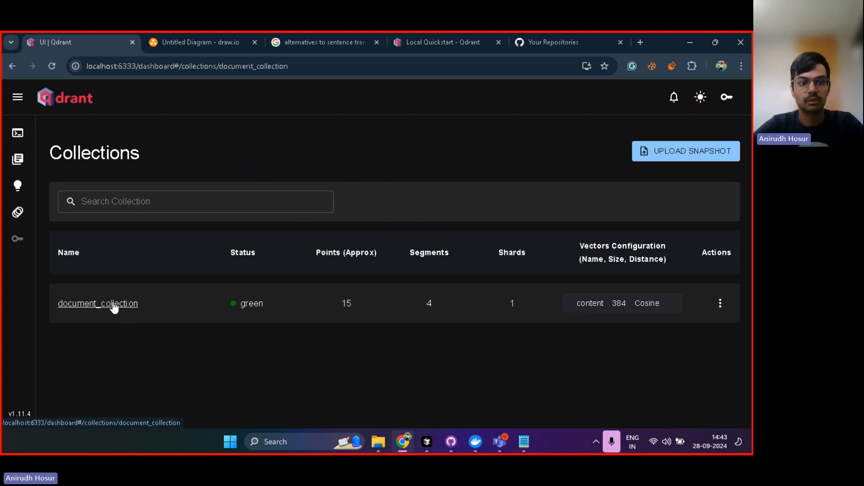
# - Open document_collection in the Qdrant UI and scroll through its points' page_content and metadata
pyautogui.click(97, 303)
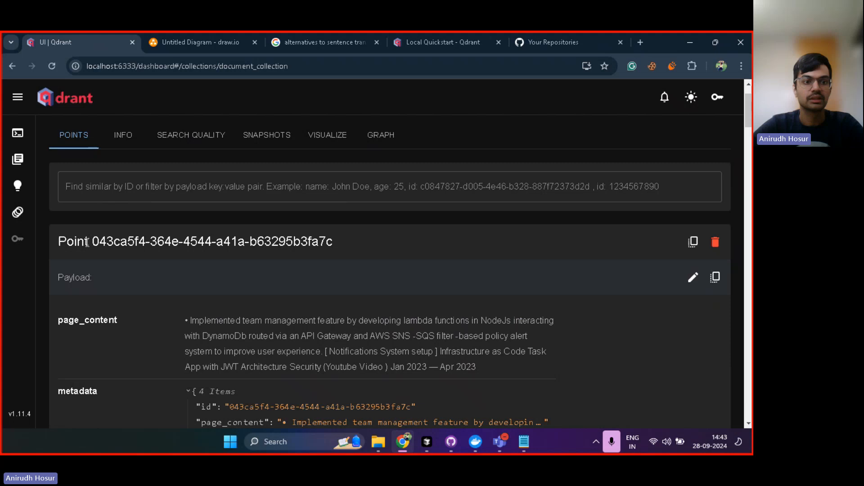
pyautogui.scroll(-3)
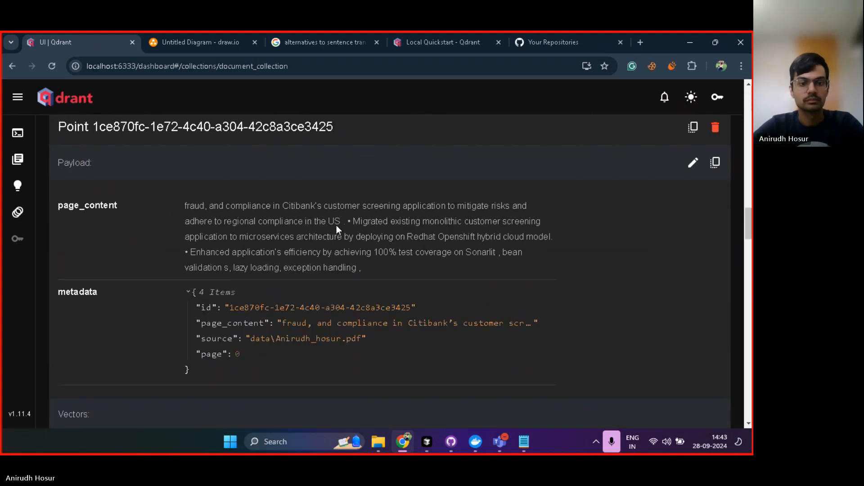
pyautogui.scroll(-3)
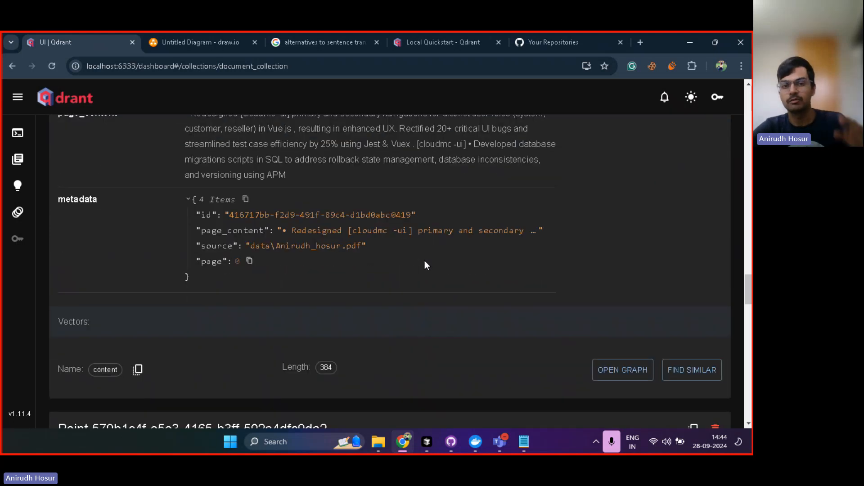
pyautogui.scroll(-3)
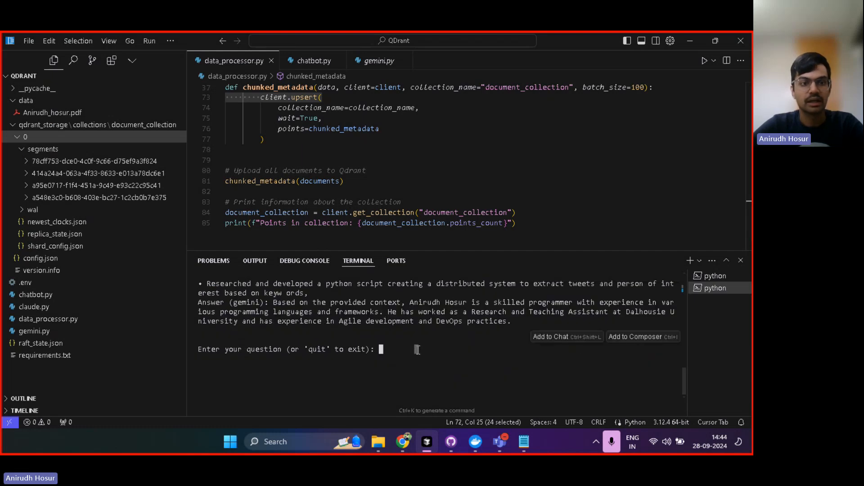
# - Collapse the qdrant_storage tree and scroll through chatbot.py's embeddings and Qdrant vectorstore setup
pyautogui.click(17, 125)
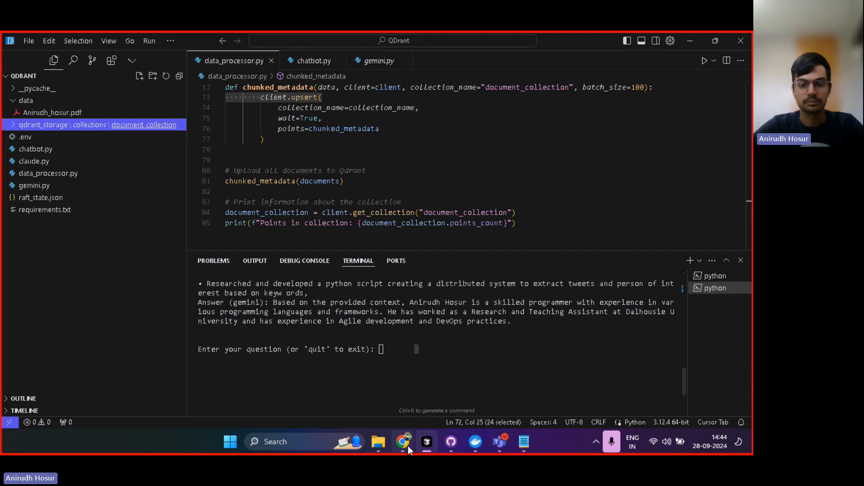
pyautogui.click(403, 441)
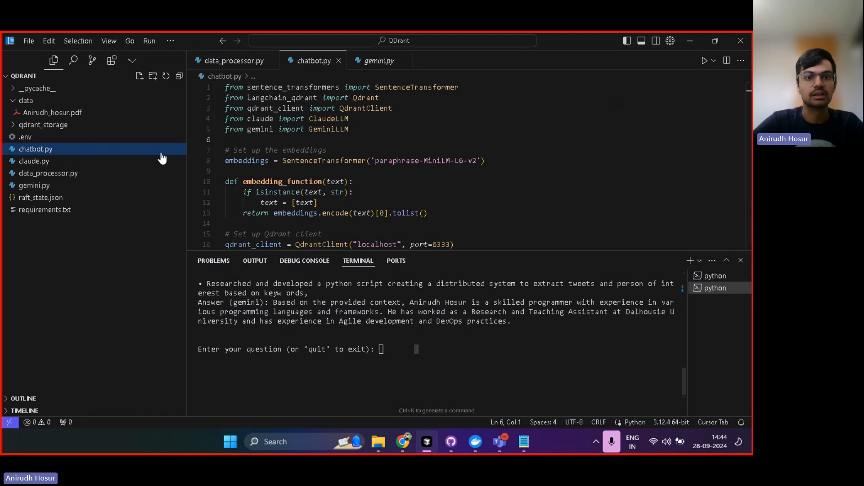
pyautogui.scroll(-3)
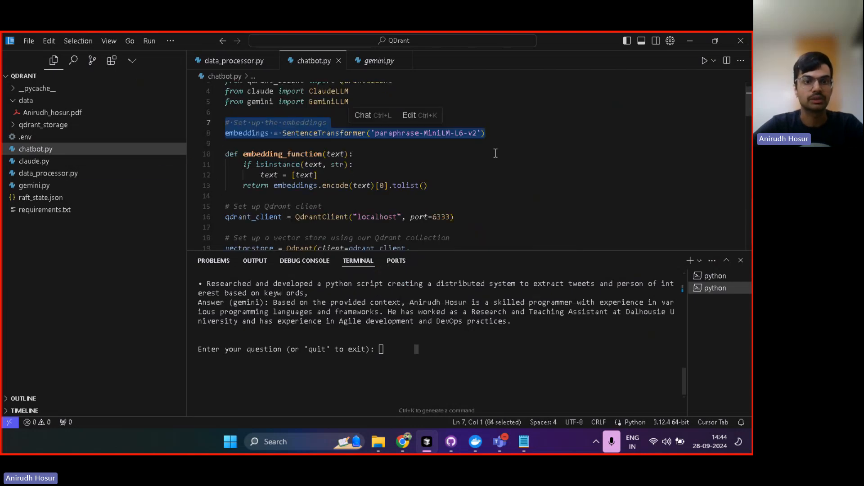
pyautogui.scroll(-3)
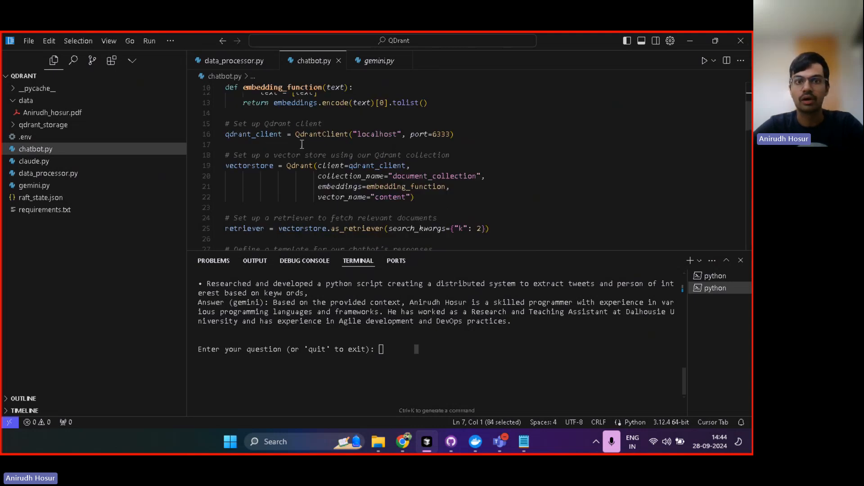
pyautogui.scroll(-3)
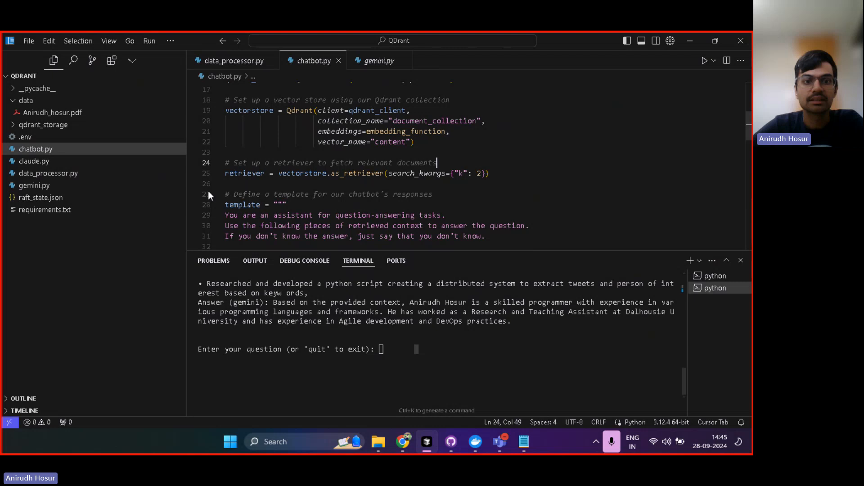
# - Highlight the retriever setup with k of 2, then bring the dog/cat embedding notes back up
pyautogui.doubleClick(244, 173)
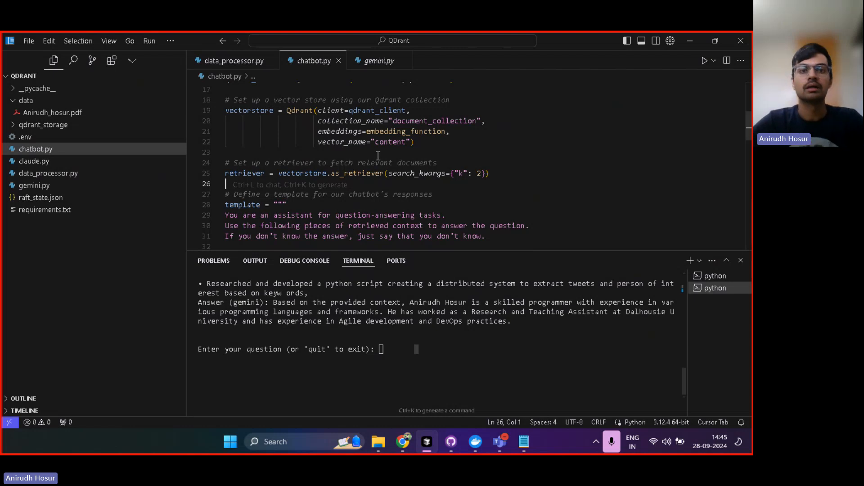
pyautogui.doubleClick(249, 109)
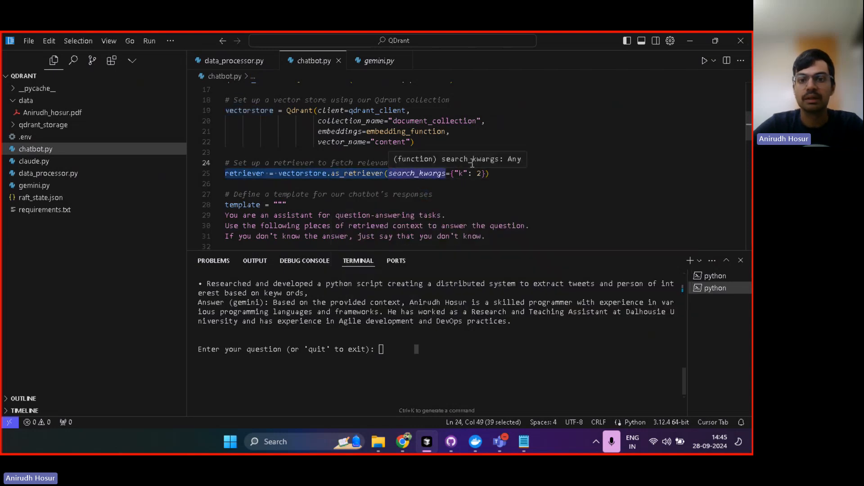
pyautogui.click(433, 194)
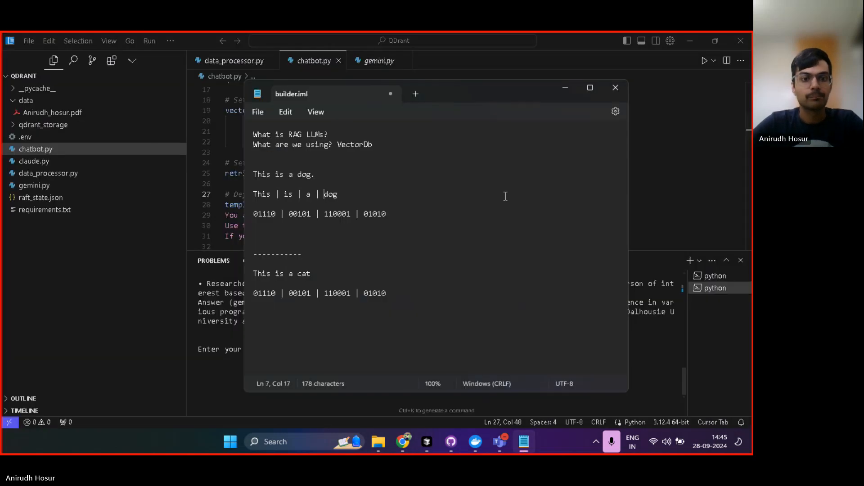
# - Highlight the cat and dog vector endings, then duplicate the dog's vector line numbered '1)'
pyautogui.moveTo(325, 294); pyautogui.dragTo(386, 293)
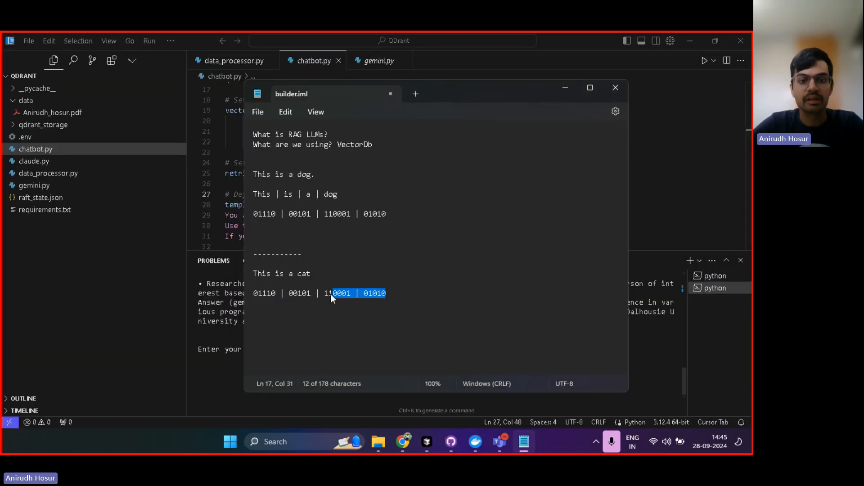
pyautogui.moveTo(325, 293); pyautogui.dragTo(253, 293)
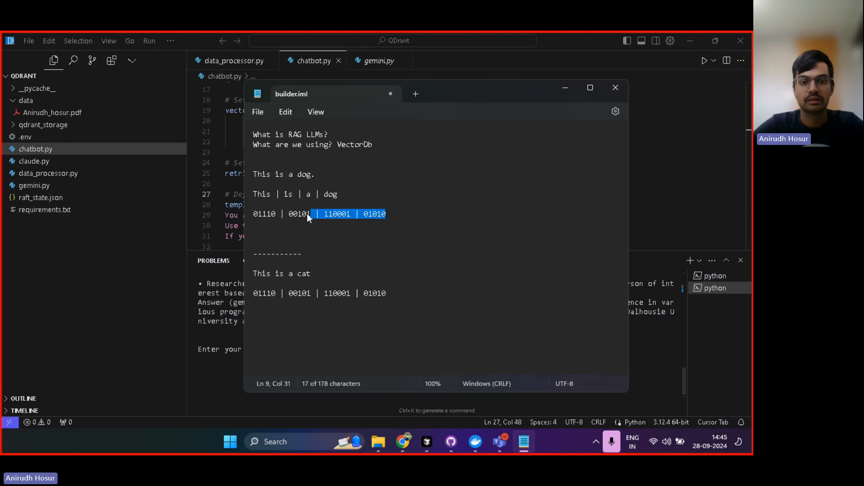
pyautogui.click(387, 214)
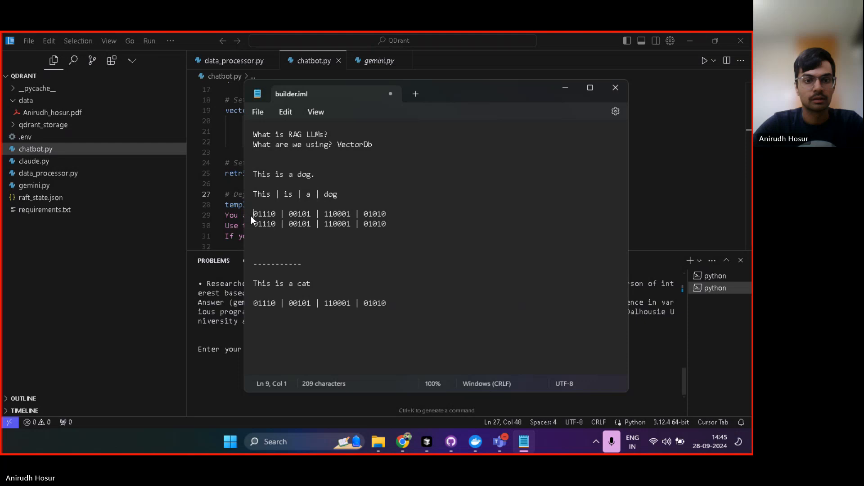
pyautogui.write('1)')
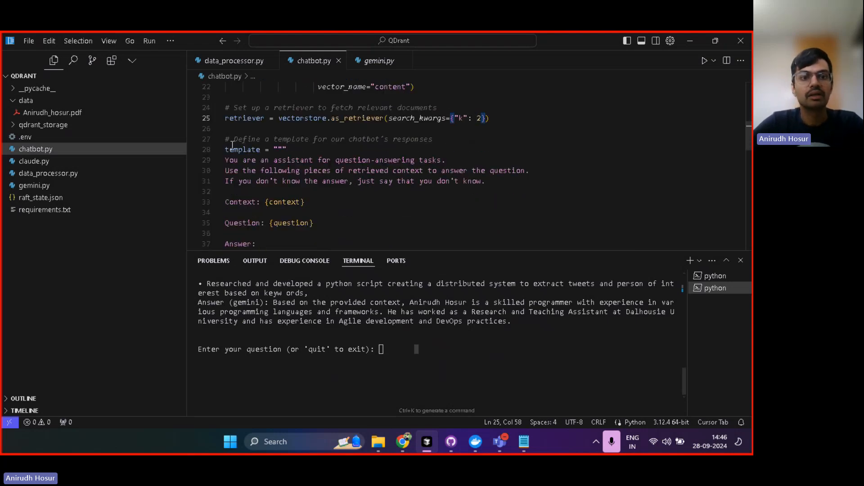
pyautogui.moveTo(339, 181); pyautogui.dragTo(485, 181)
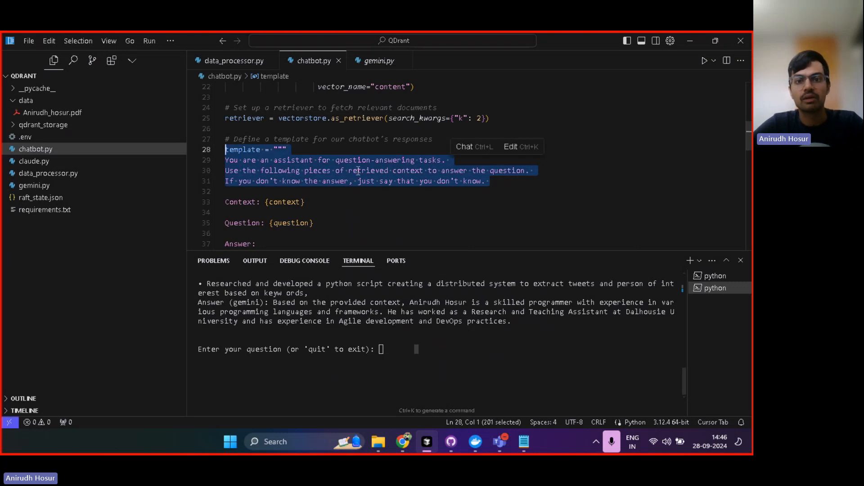
pyautogui.click(319, 191)
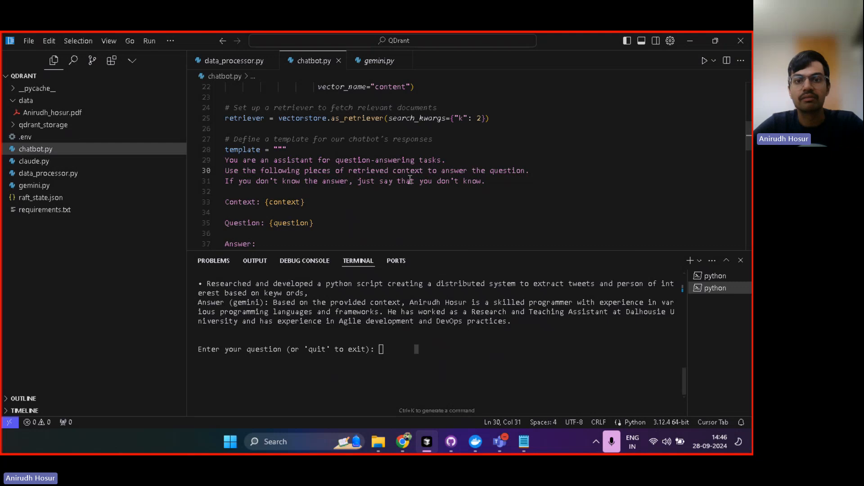
pyautogui.scroll(-3)
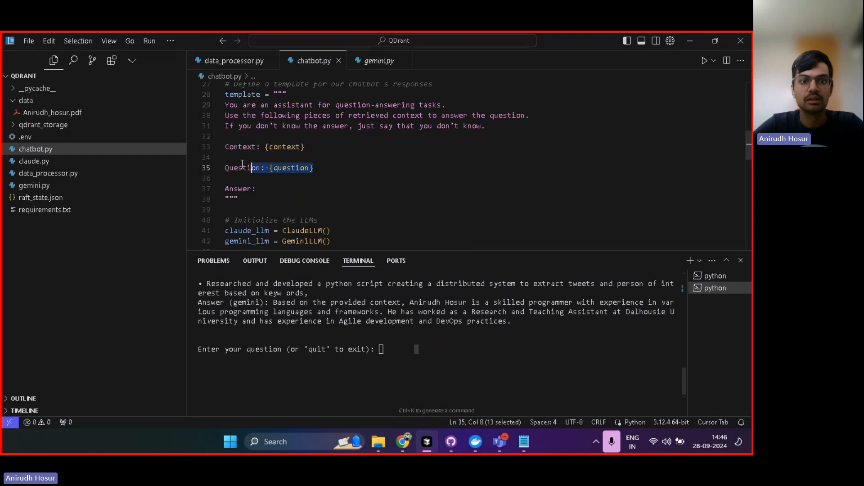
pyautogui.scroll(-3)
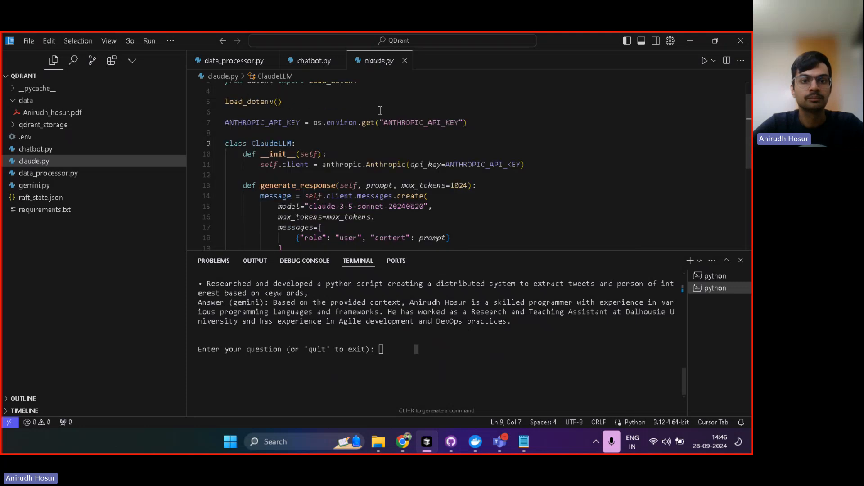
pyautogui.scroll(-3)
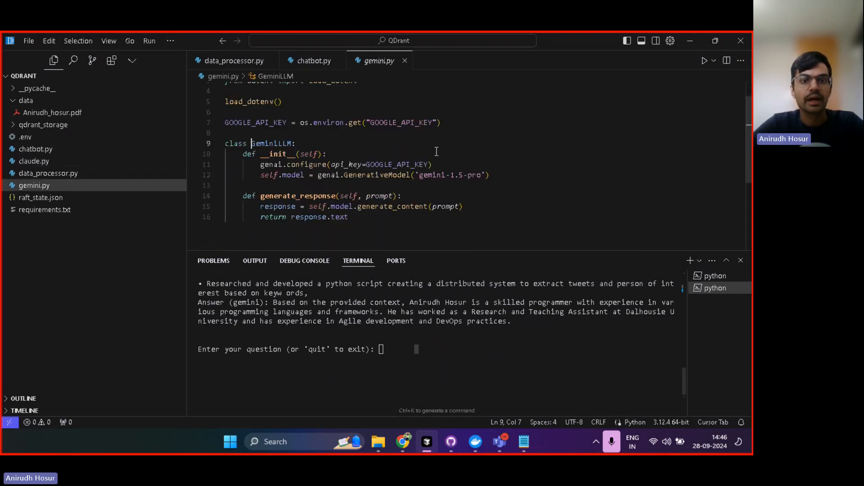
pyautogui.click(313, 61)
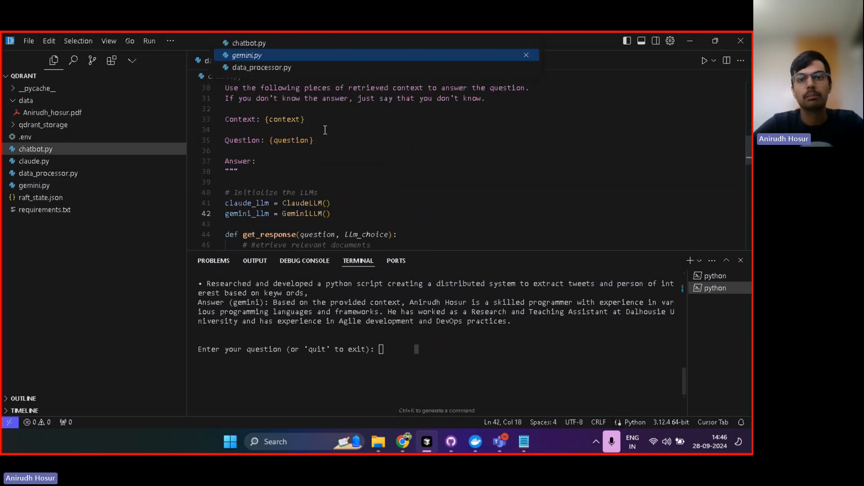
pyautogui.click(247, 55)
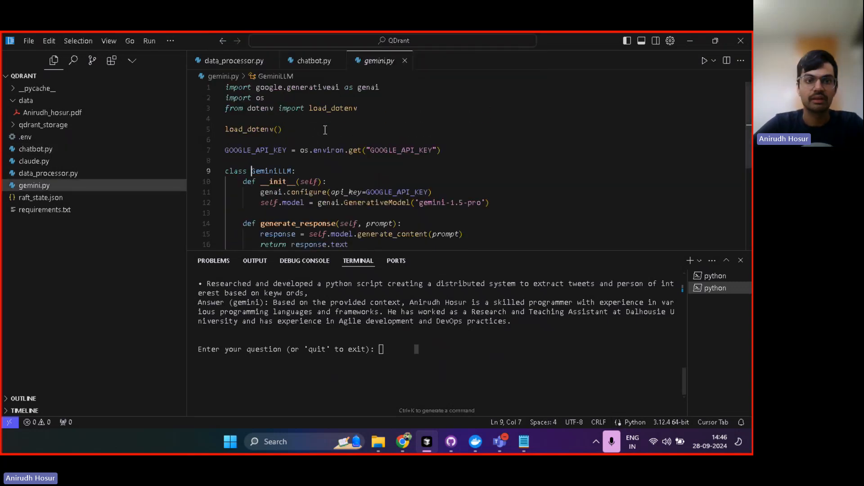
pyautogui.click(258, 129)
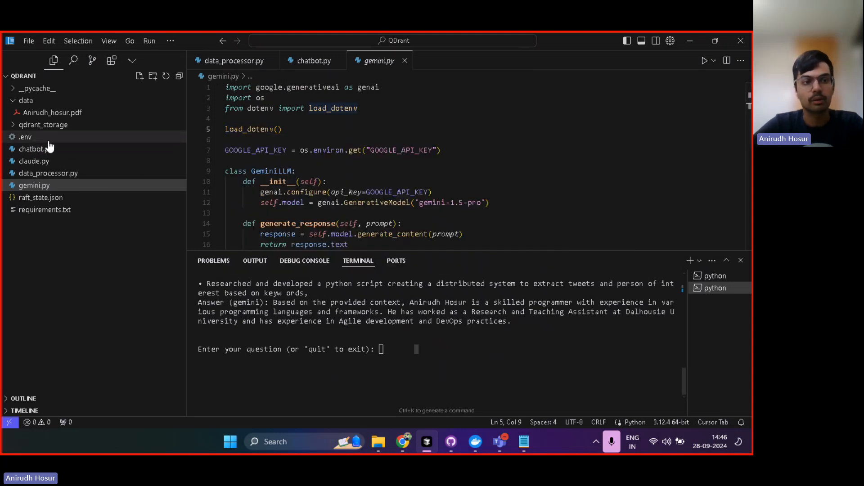
pyautogui.moveTo(25, 137)
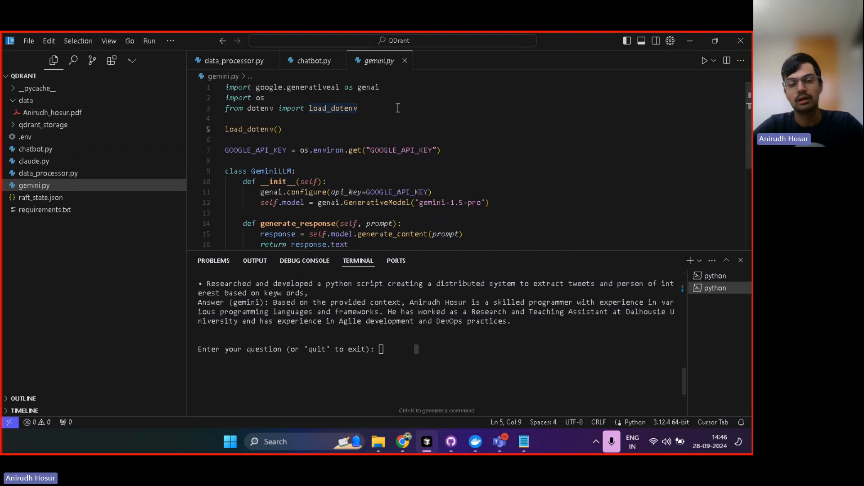
pyautogui.click(314, 60)
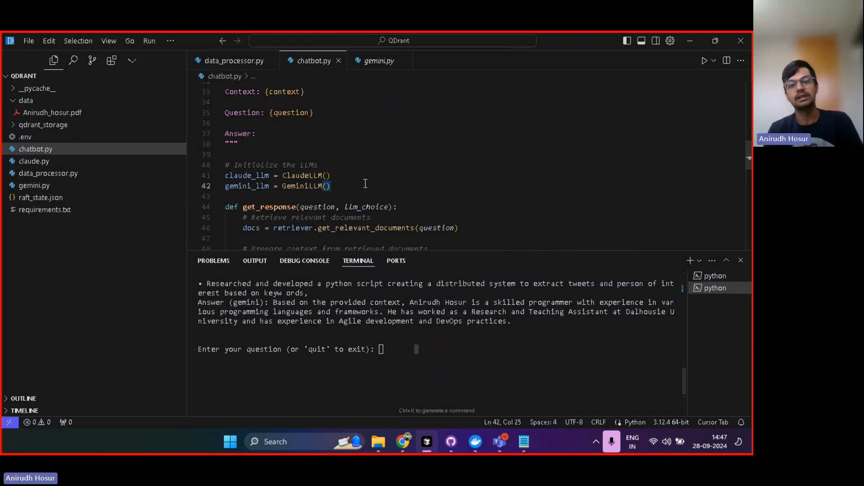
pyautogui.click(332, 186)
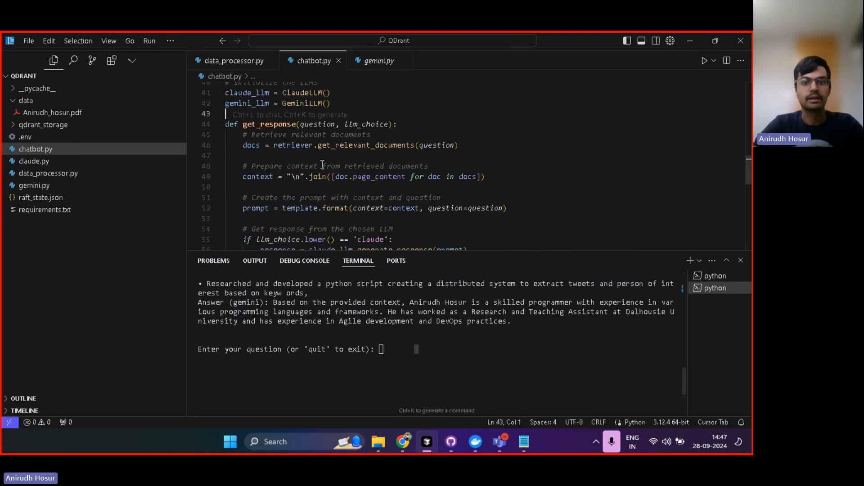
pyautogui.scroll(-3)
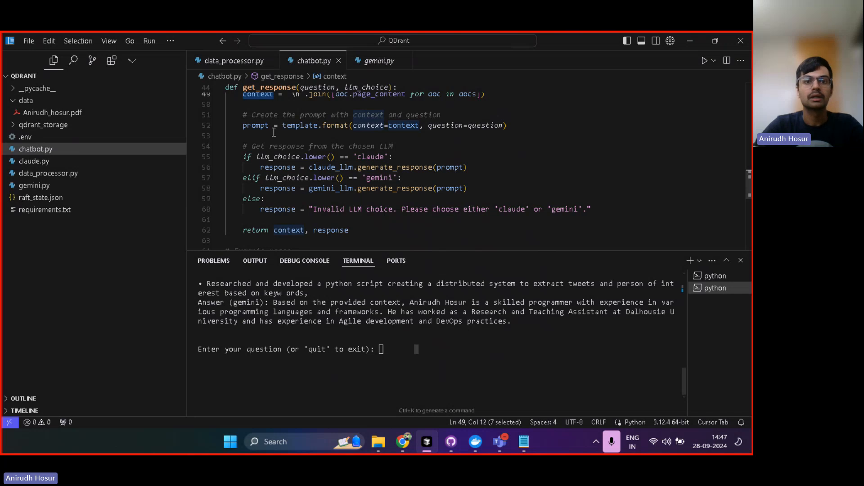
pyautogui.scroll(-3)
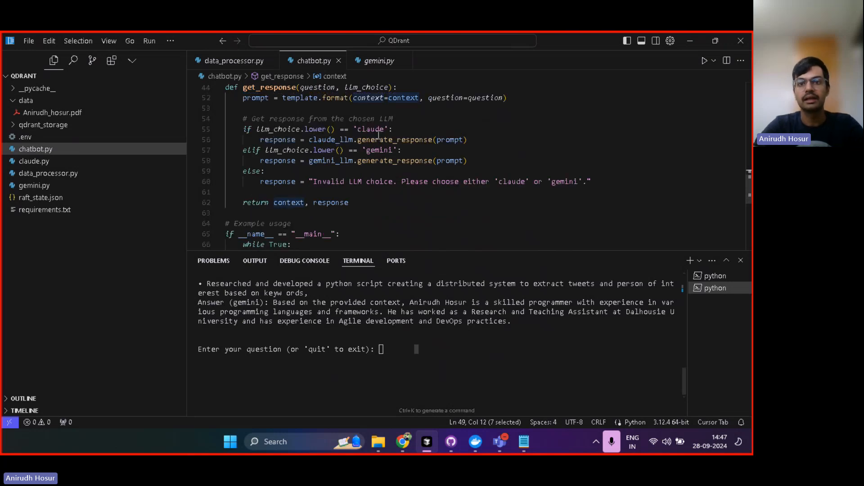
pyautogui.scroll(-3)
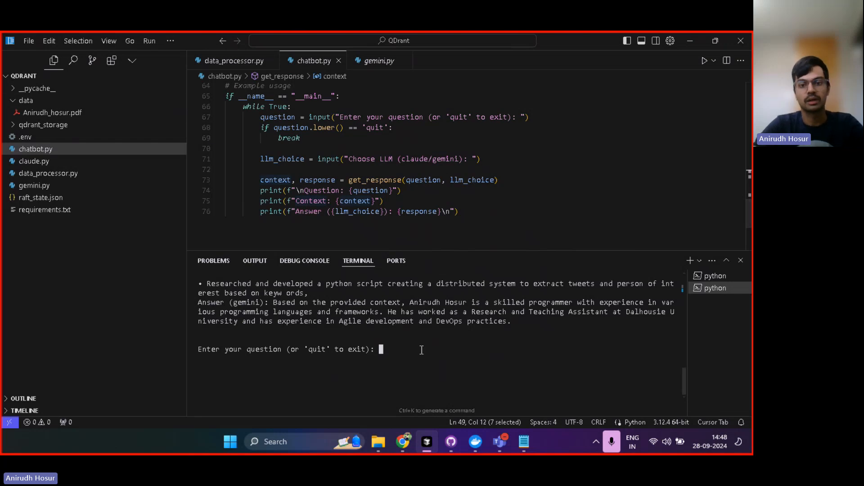
# - Ask 'Who is Anirudh?' and choose gemini, scrolling through the retrieved context and skills summary
pyautogui.write('Who is Anirudh?')
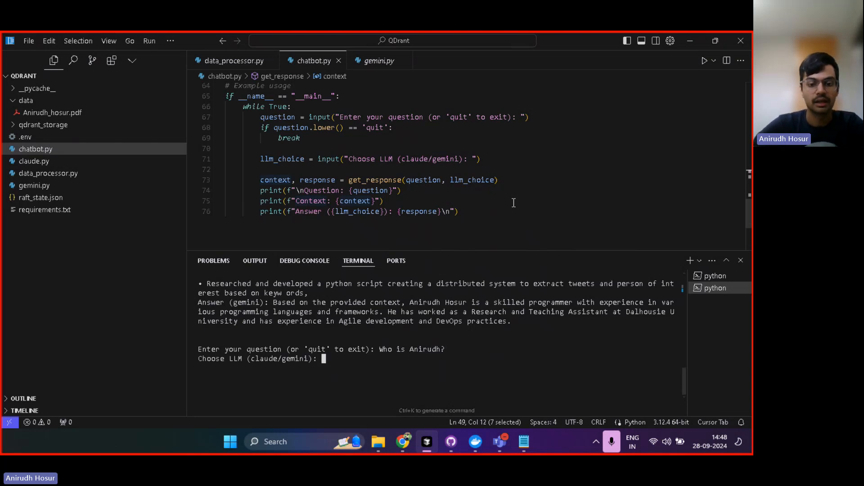
pyautogui.write('gemini')
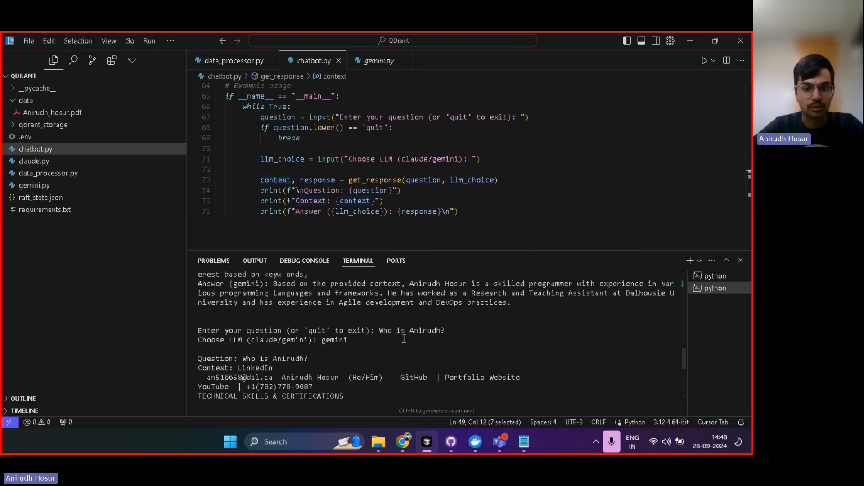
pyautogui.scroll(-3)
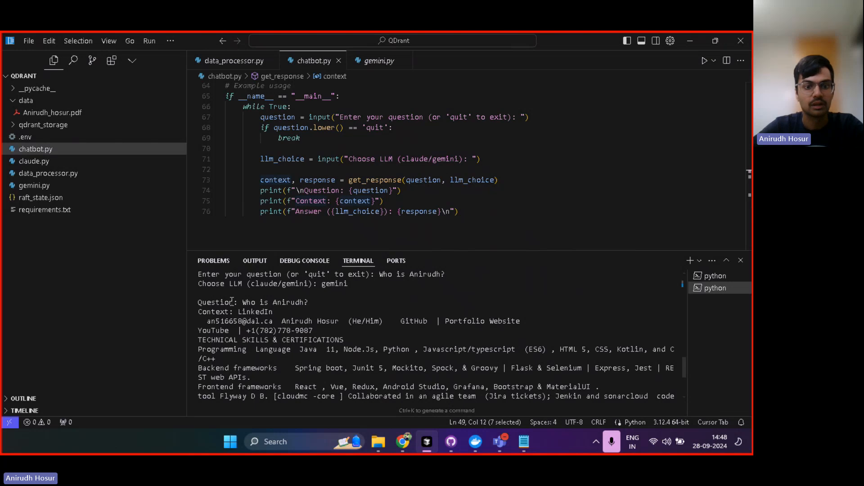
pyautogui.scroll(-3)
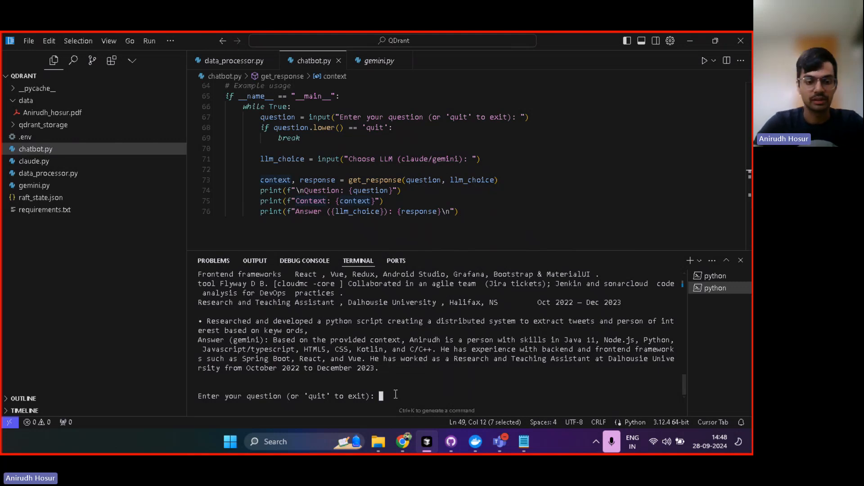
# - Ask which companies Anirudh worked for via gemini and read the Dalhousie-only reply
pyautogui.write('Which comapnies has')
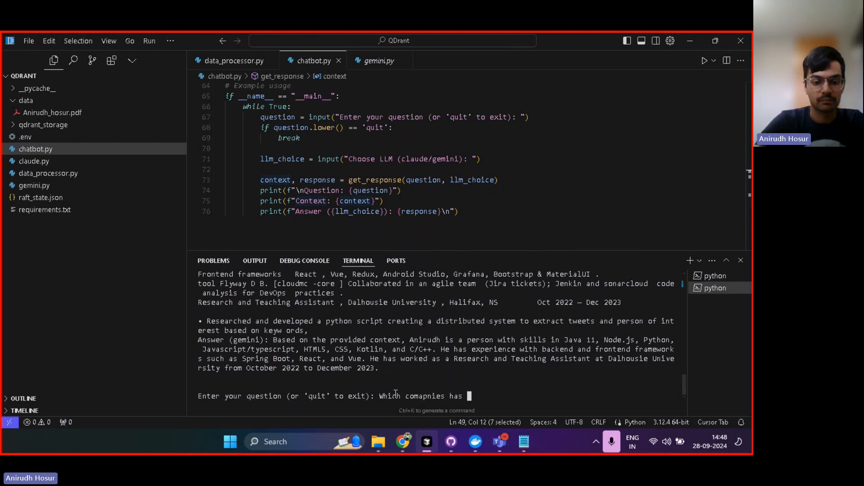
pyautogui.write('Anirudh worked for?')
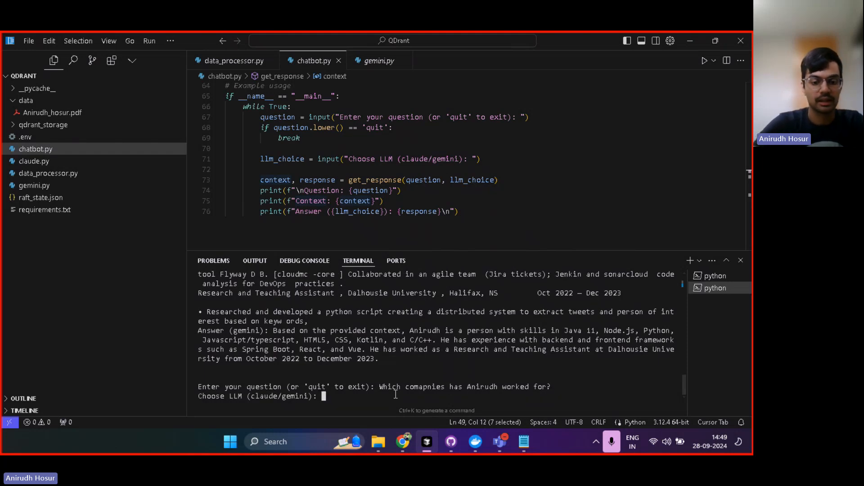
pyautogui.write('gemini')
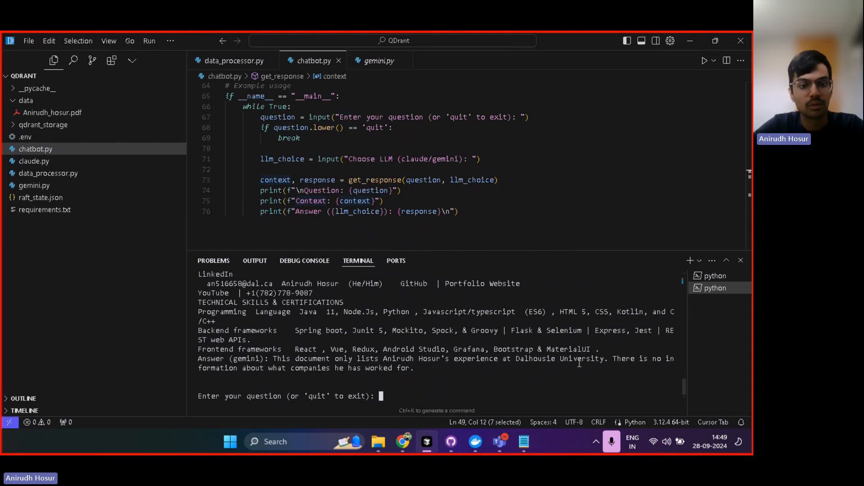
pyautogui.moveTo(440, 373)
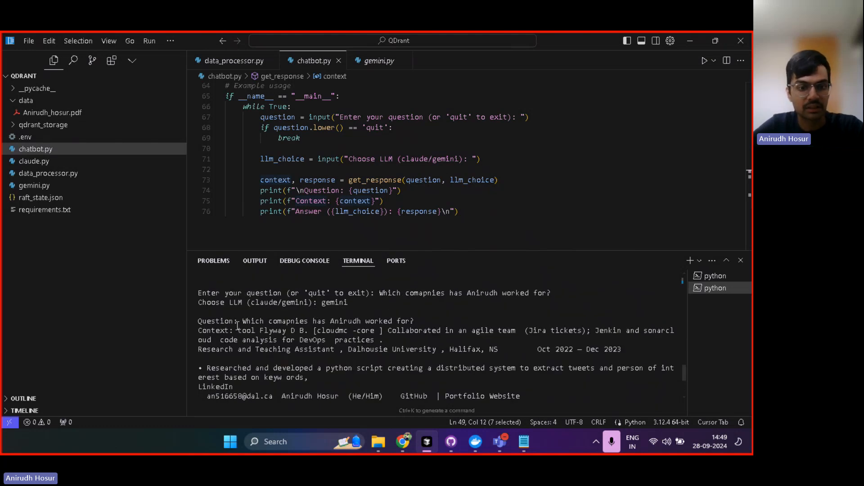
pyautogui.scroll(-3)
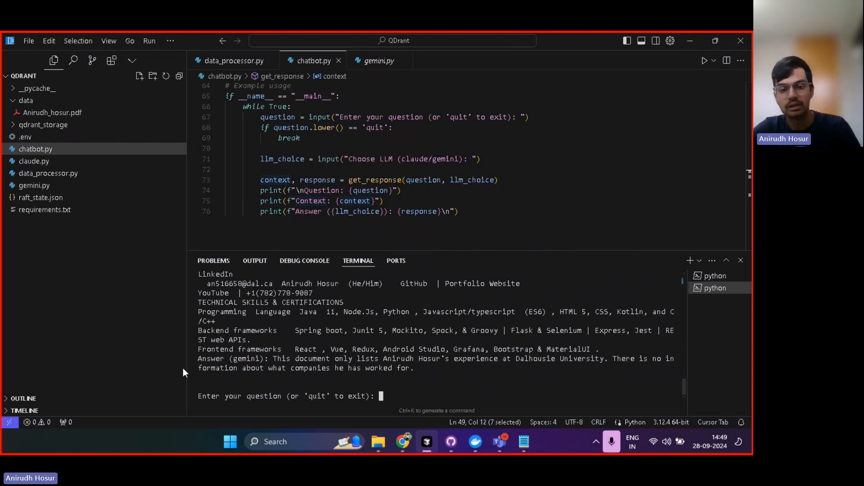
pyautogui.moveTo(424, 205)
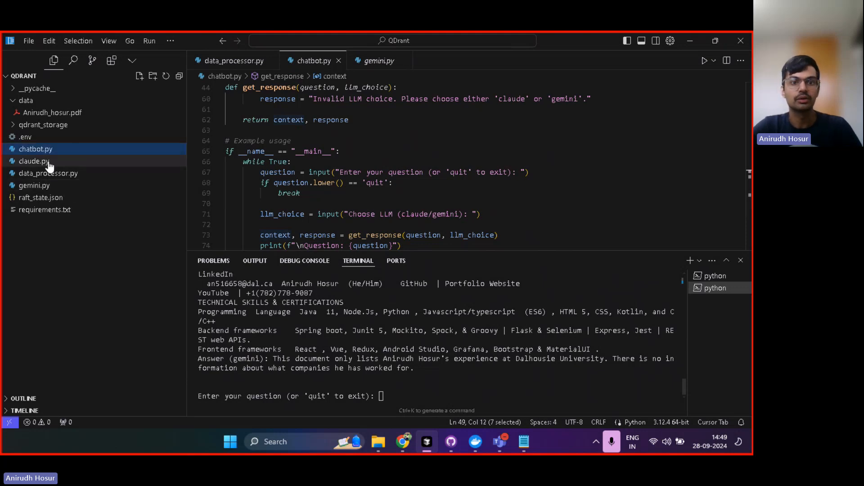
# - Switch to claude.py and highlight 'RAG' in the first question of the restored notes
pyautogui.click(32, 161)
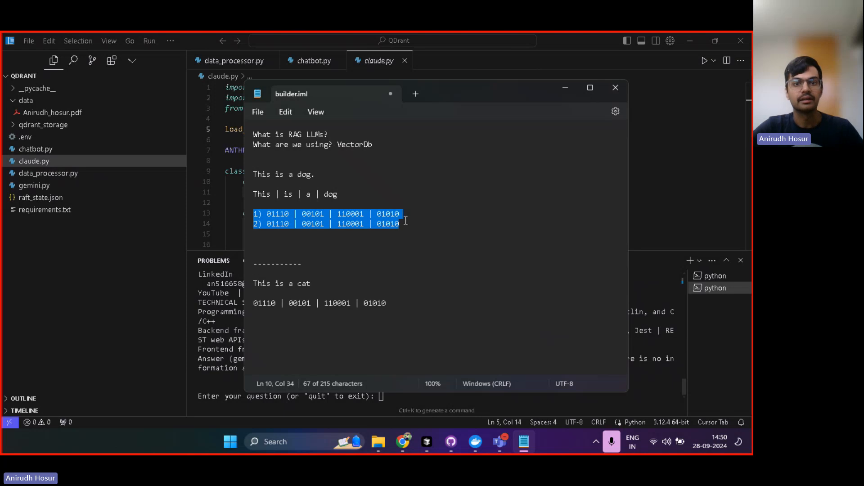
pyautogui.doubleClick(307, 135)
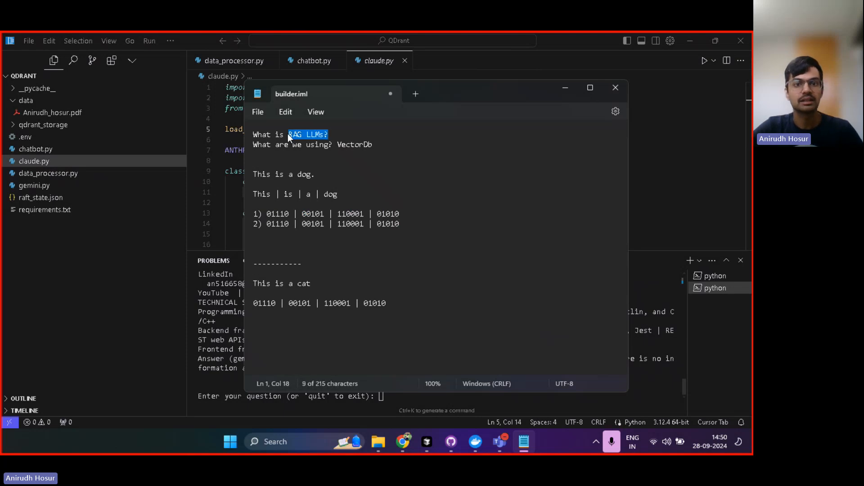